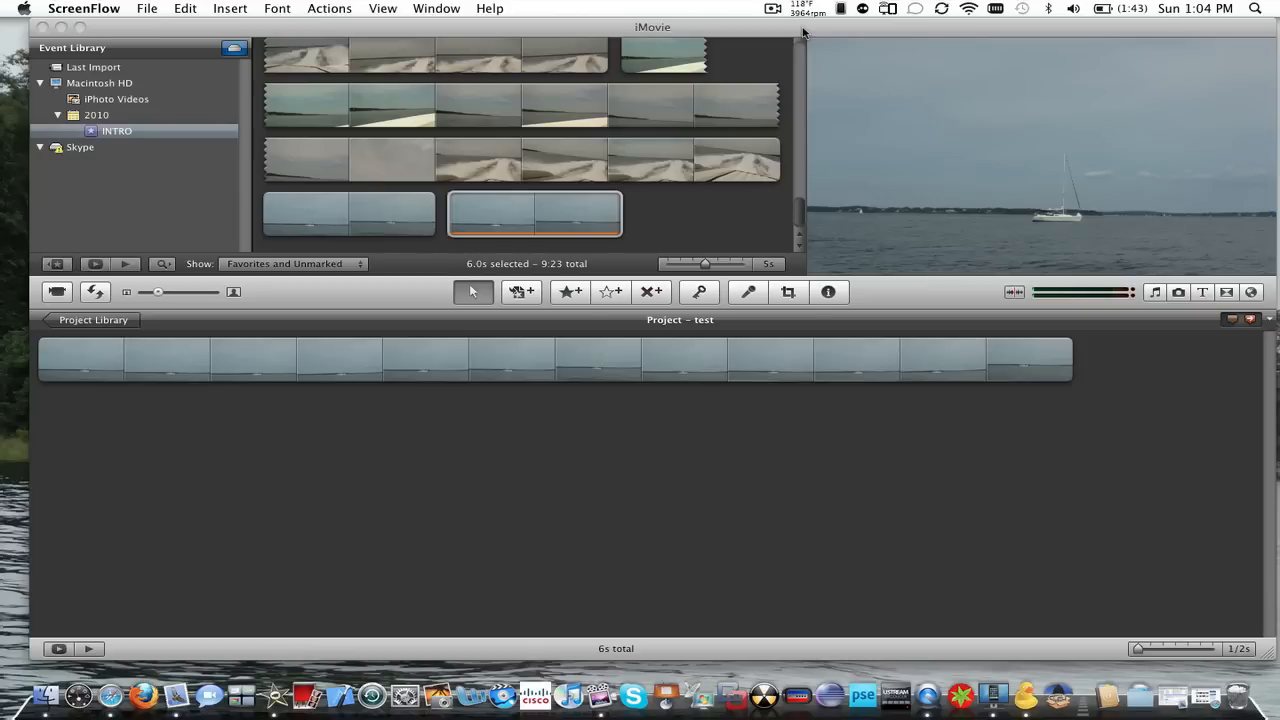
mouse_move(772, 36)
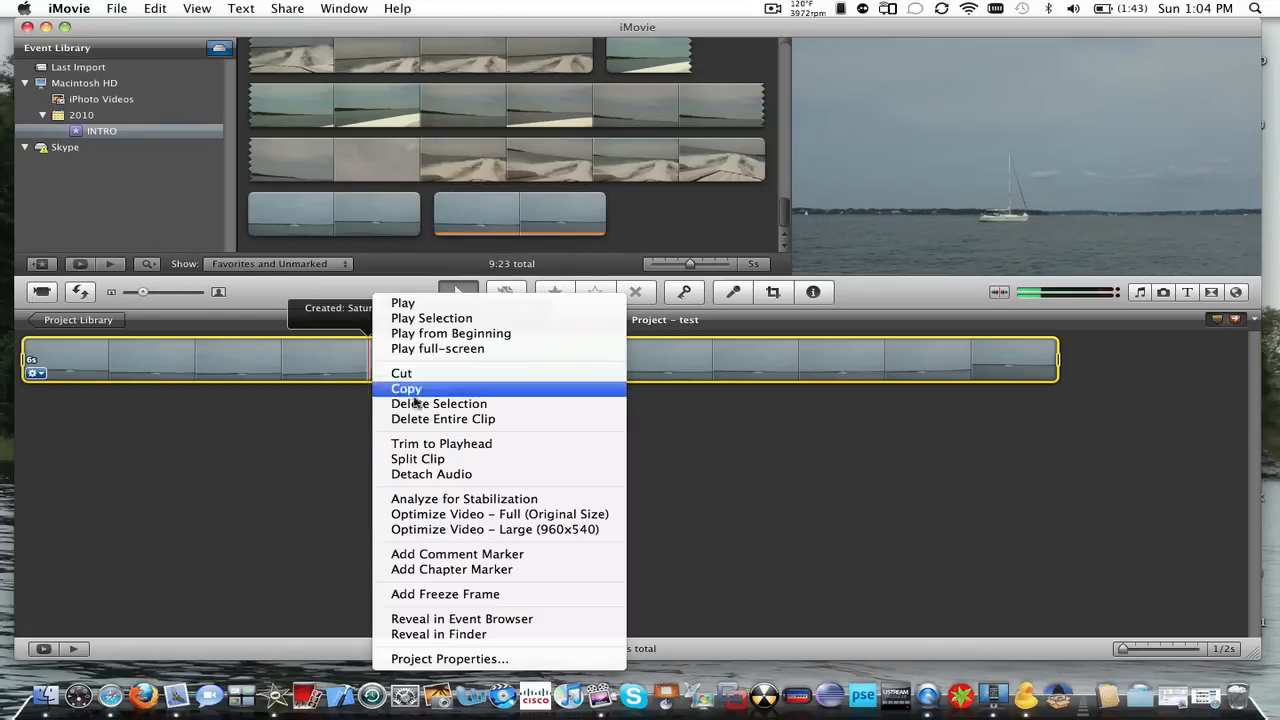
Trim the project clip to a short two-second section of the sailboat shot
click(406, 388)
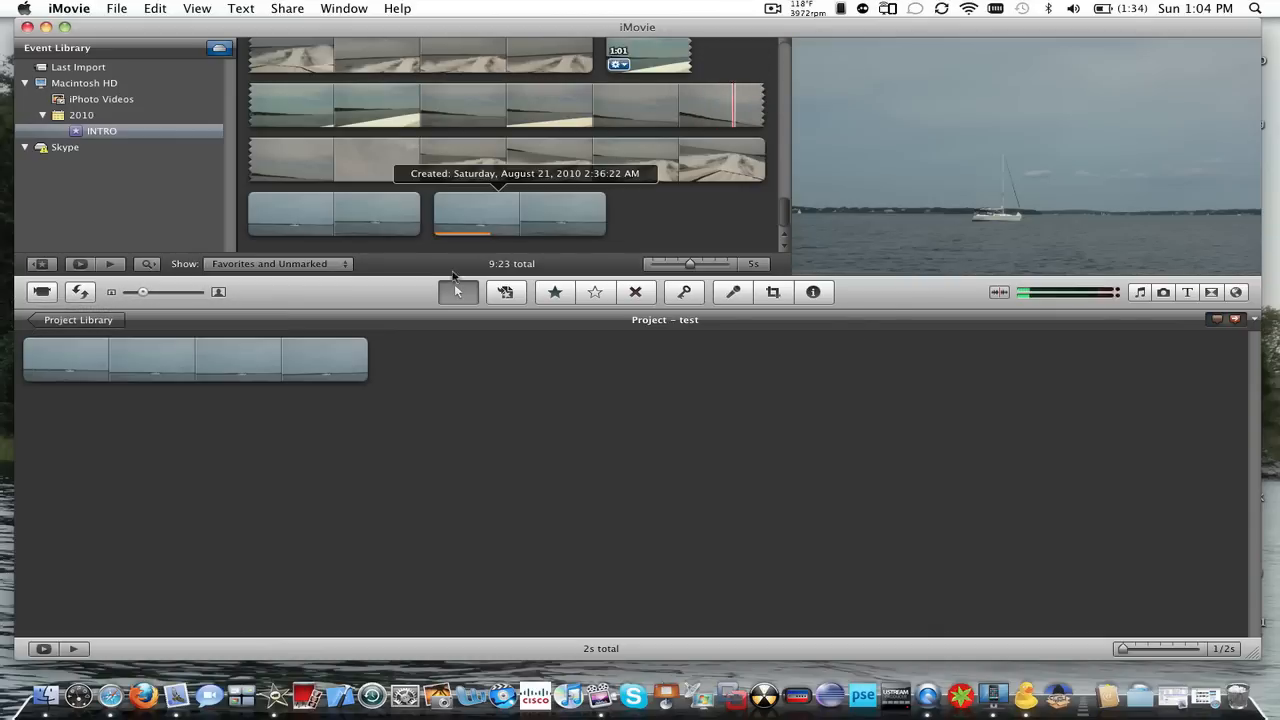
click(118, 8)
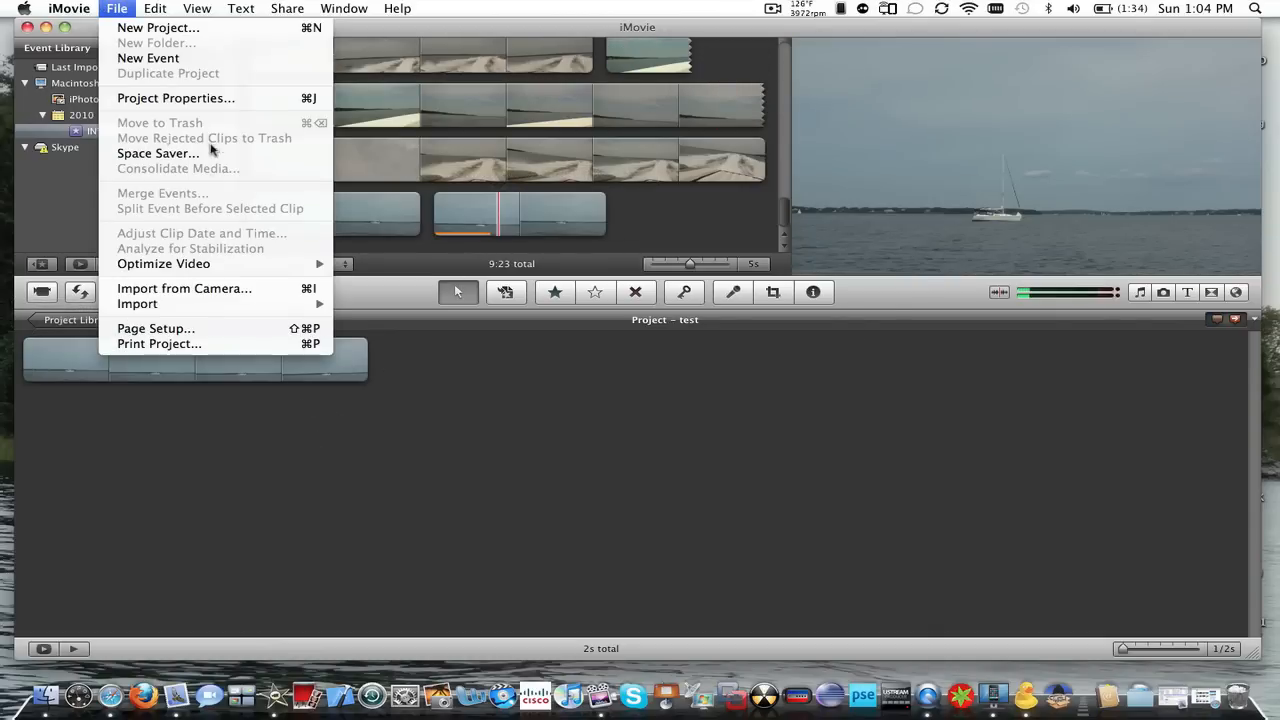
mouse_move(136, 304)
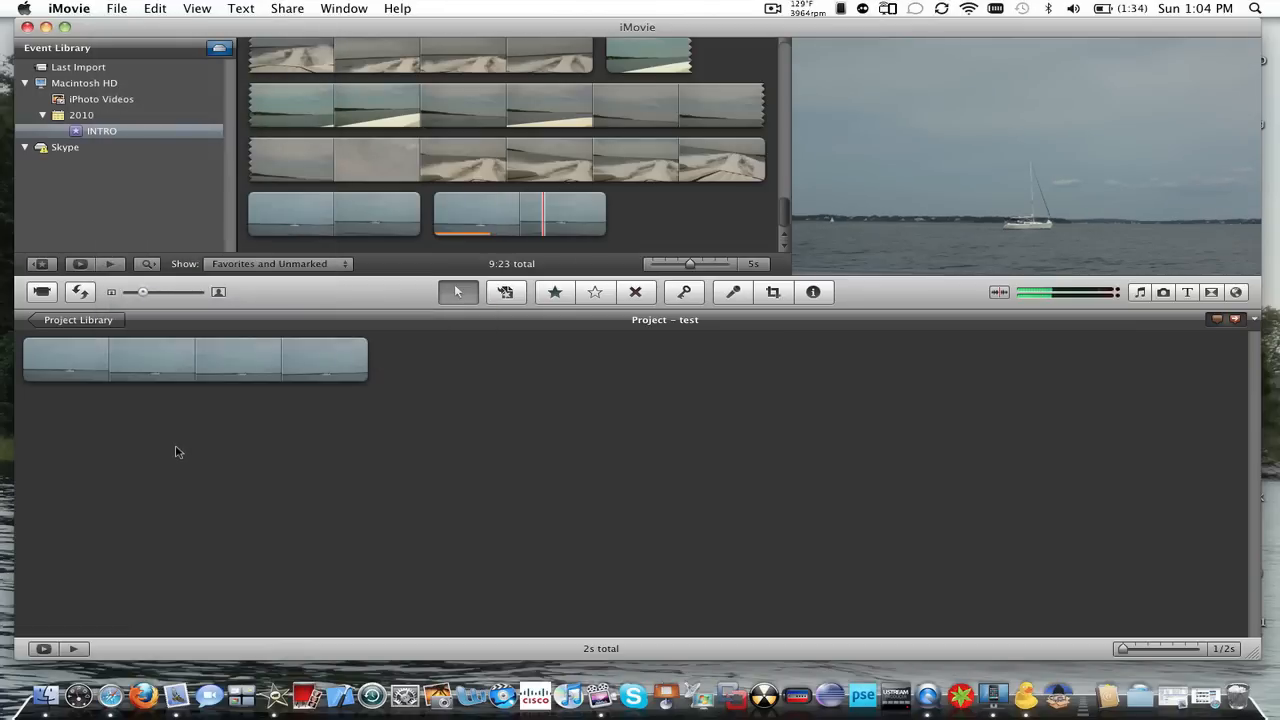
Start a QuickTime export via Share and go into the video compression settings
click(288, 8)
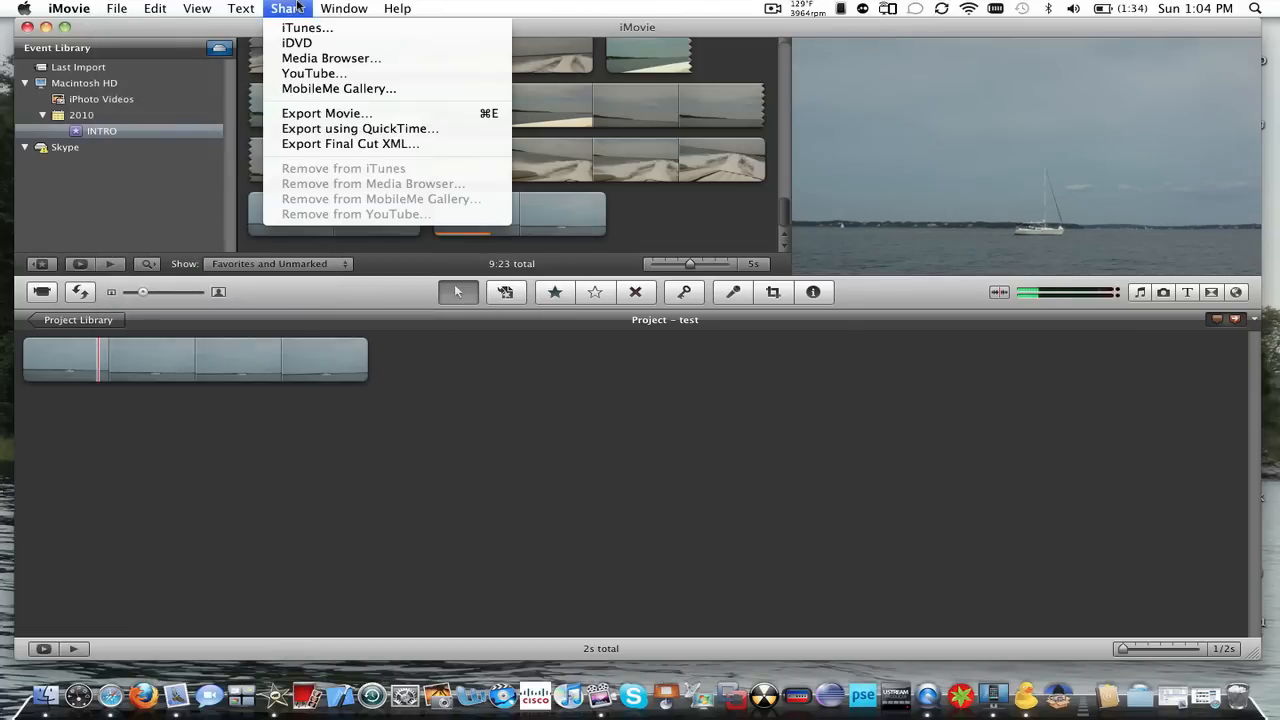
click(360, 128)
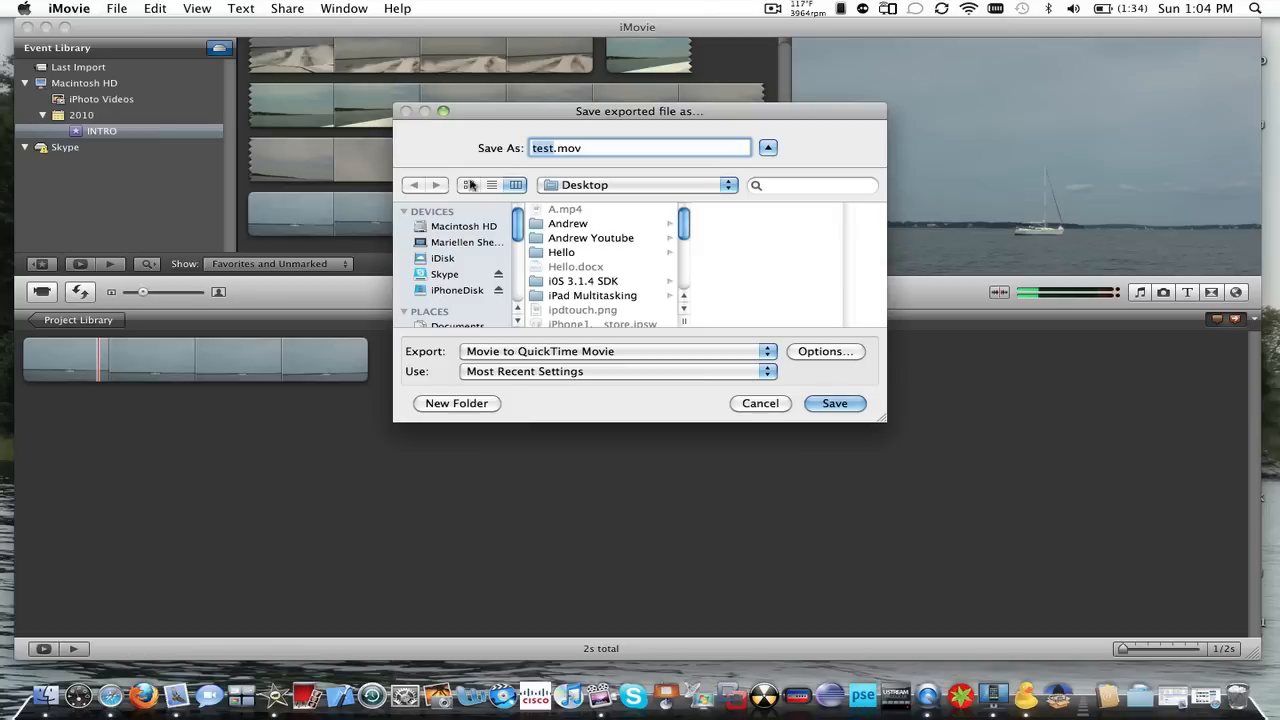
click(824, 352)
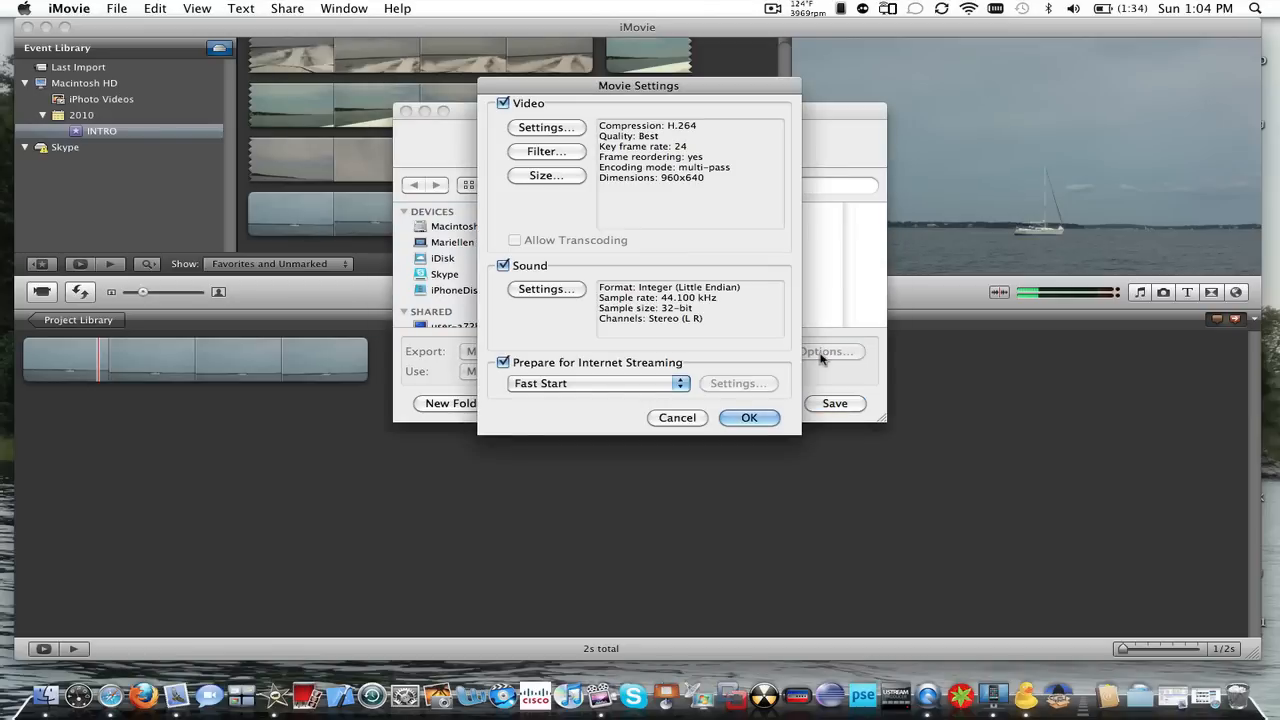
click(546, 128)
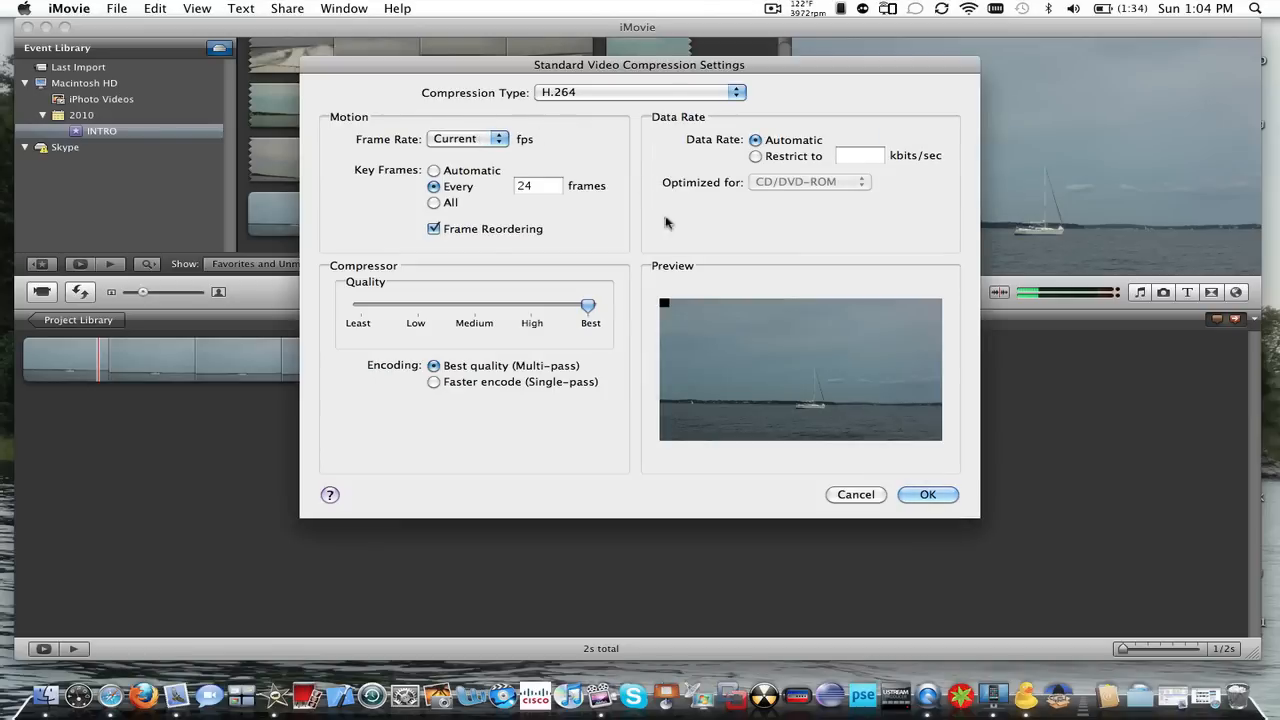
Keep H.264 best-quality compression at the current frame rate and confirm
click(464, 138)
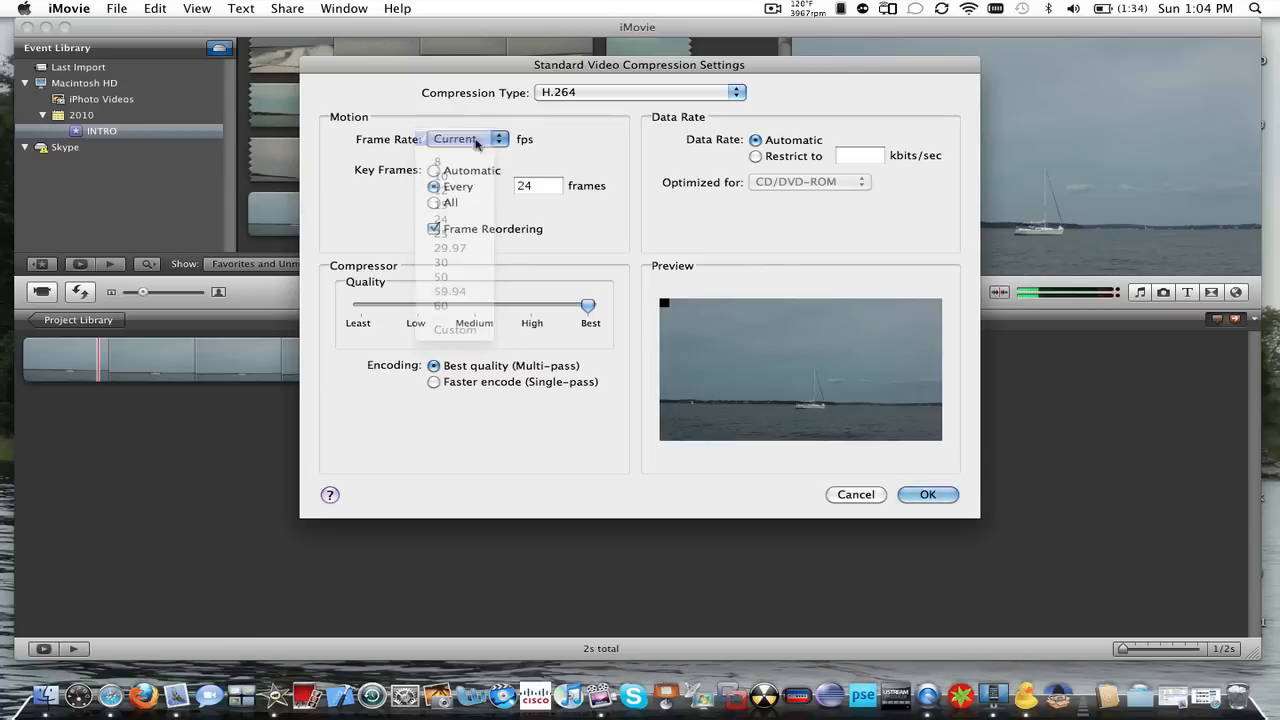
click(468, 138)
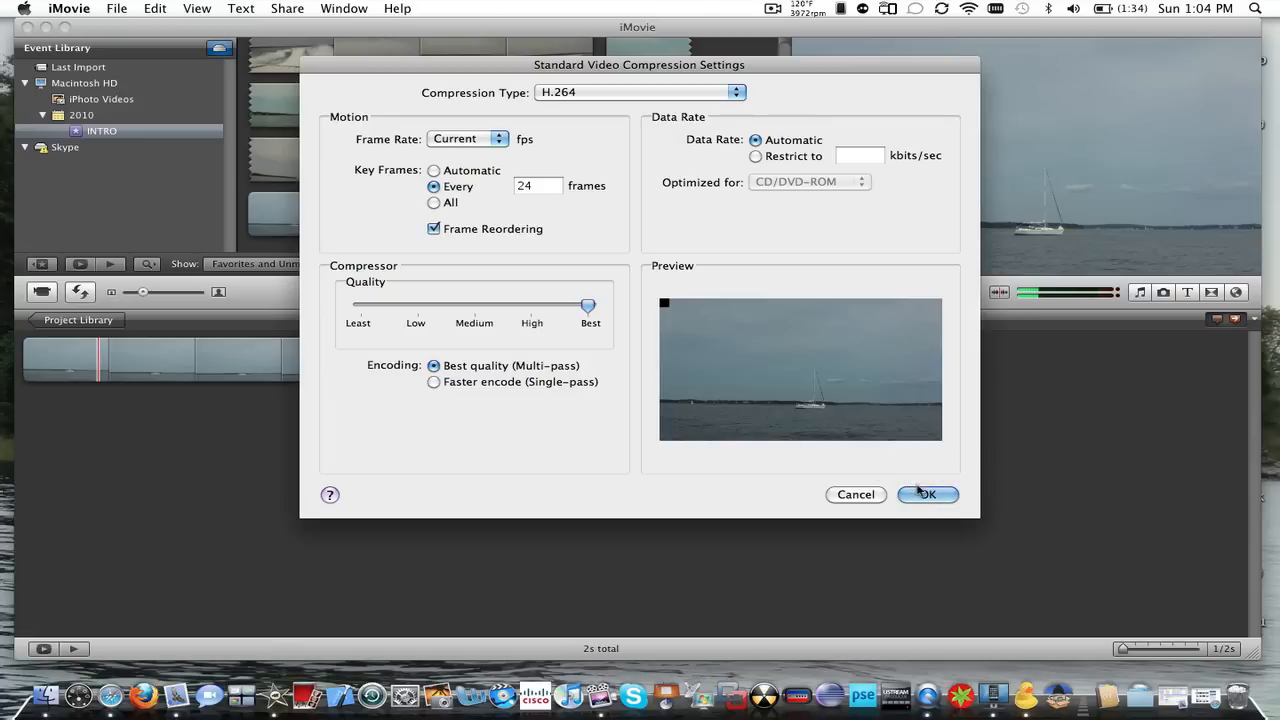
click(932, 494)
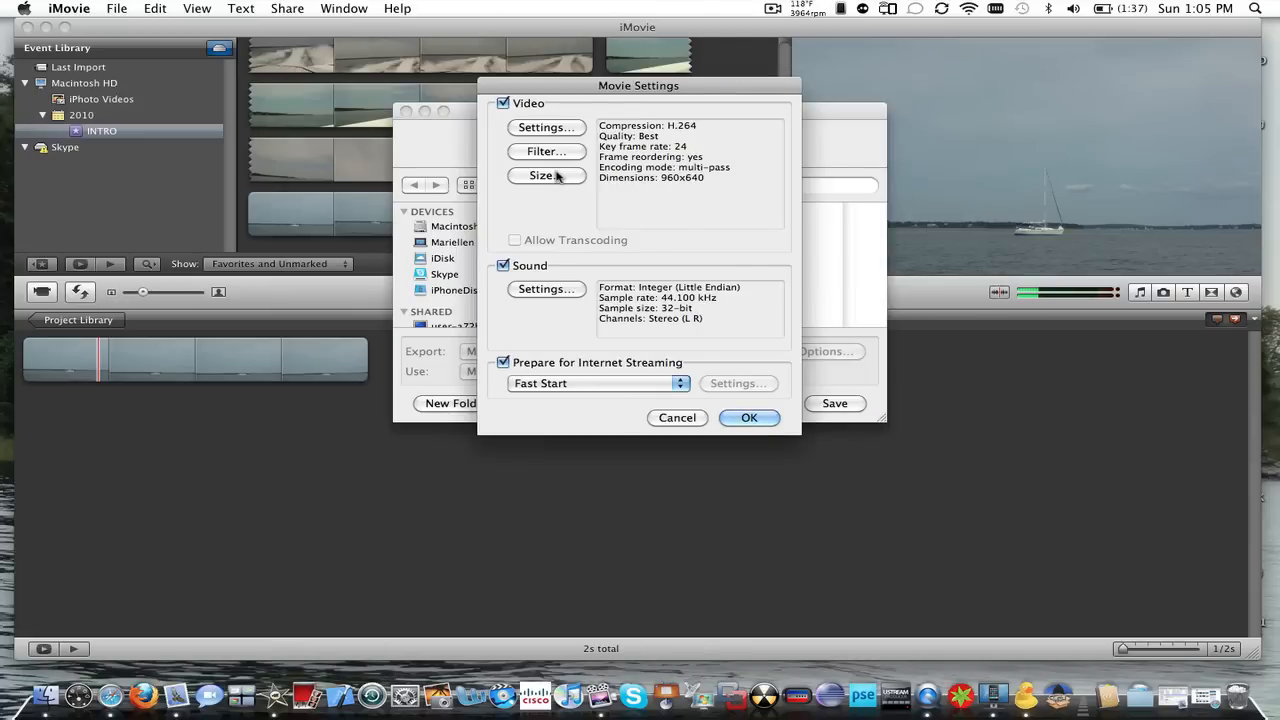
Set the export size to 640 by 960 pixels
click(544, 176)
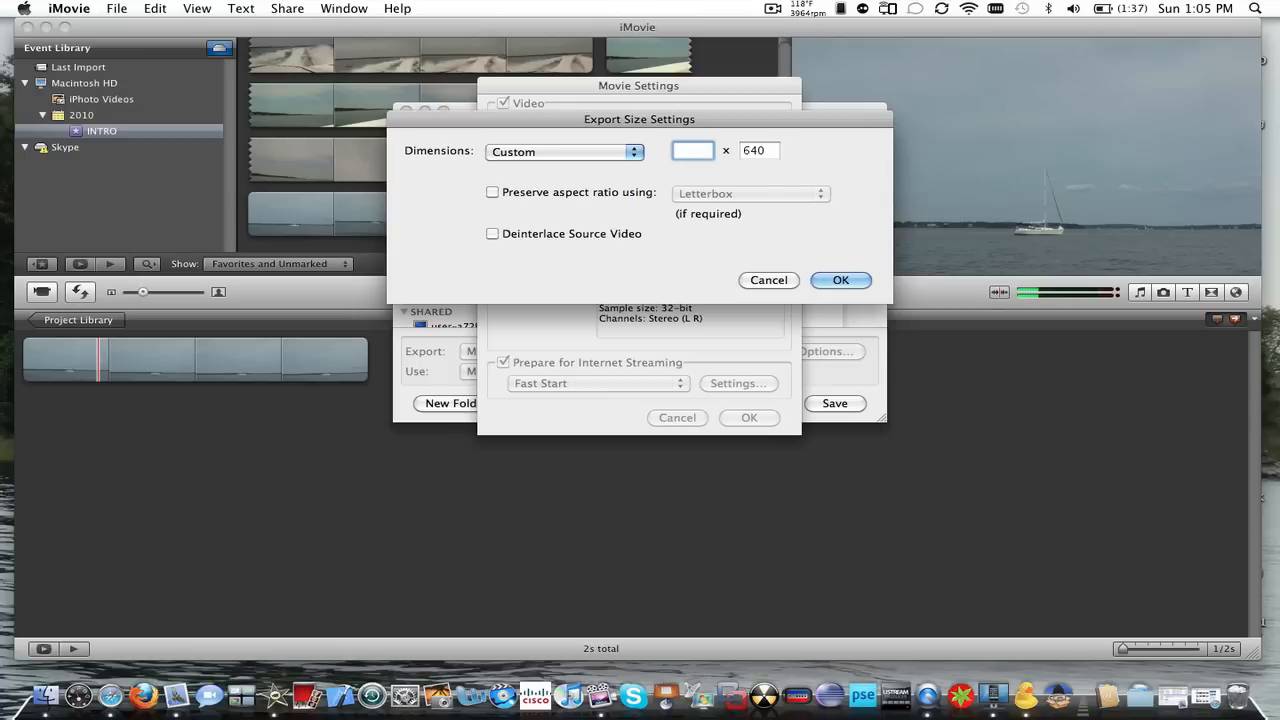
text(640)
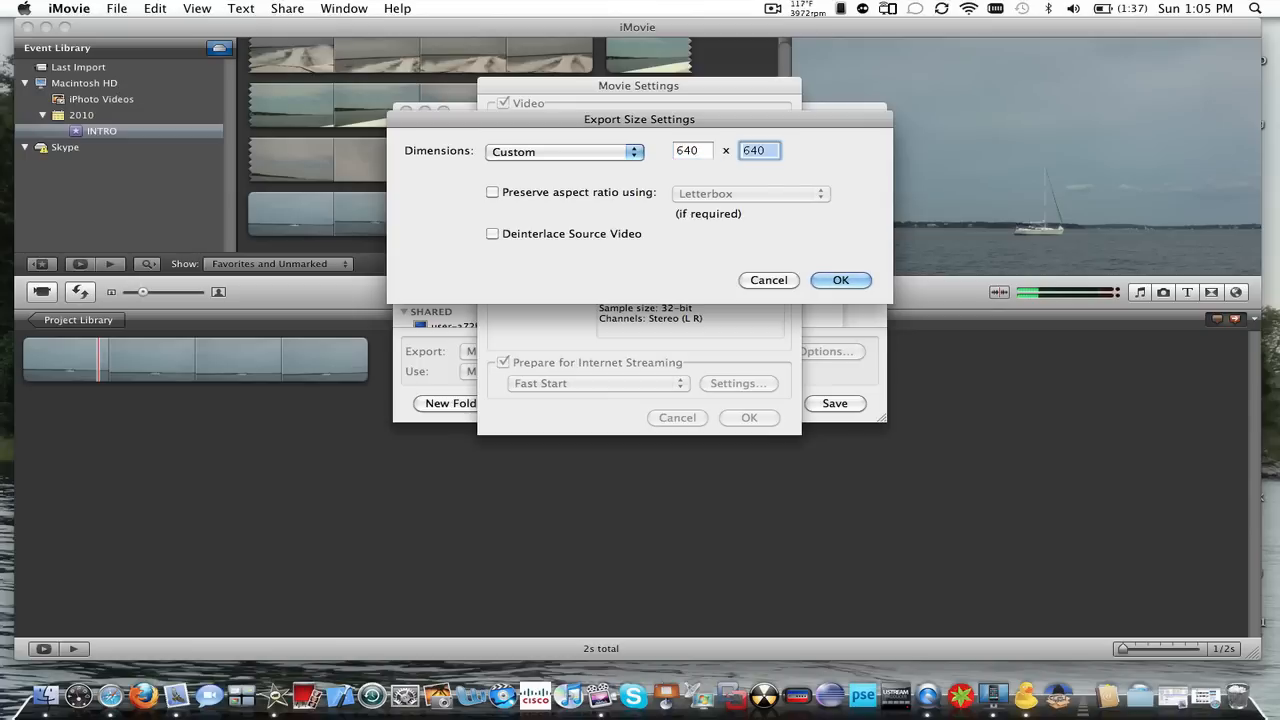
text(960)
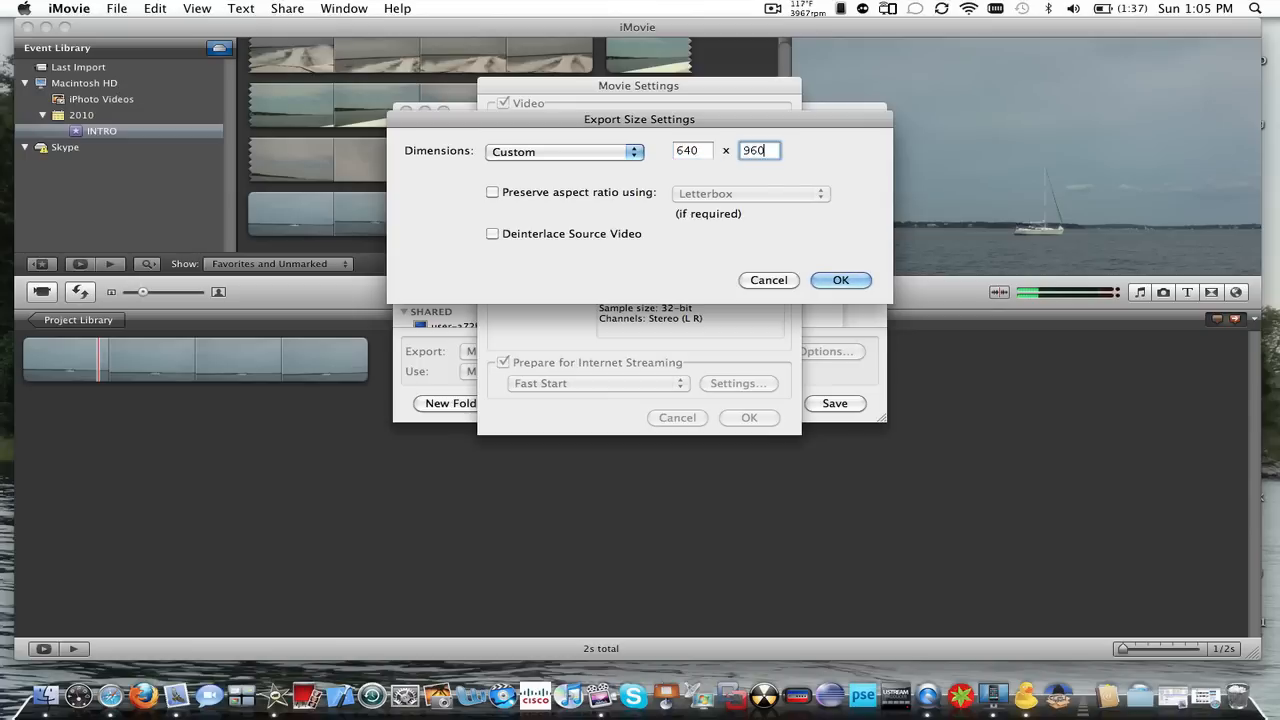
mouse_move(808, 264)
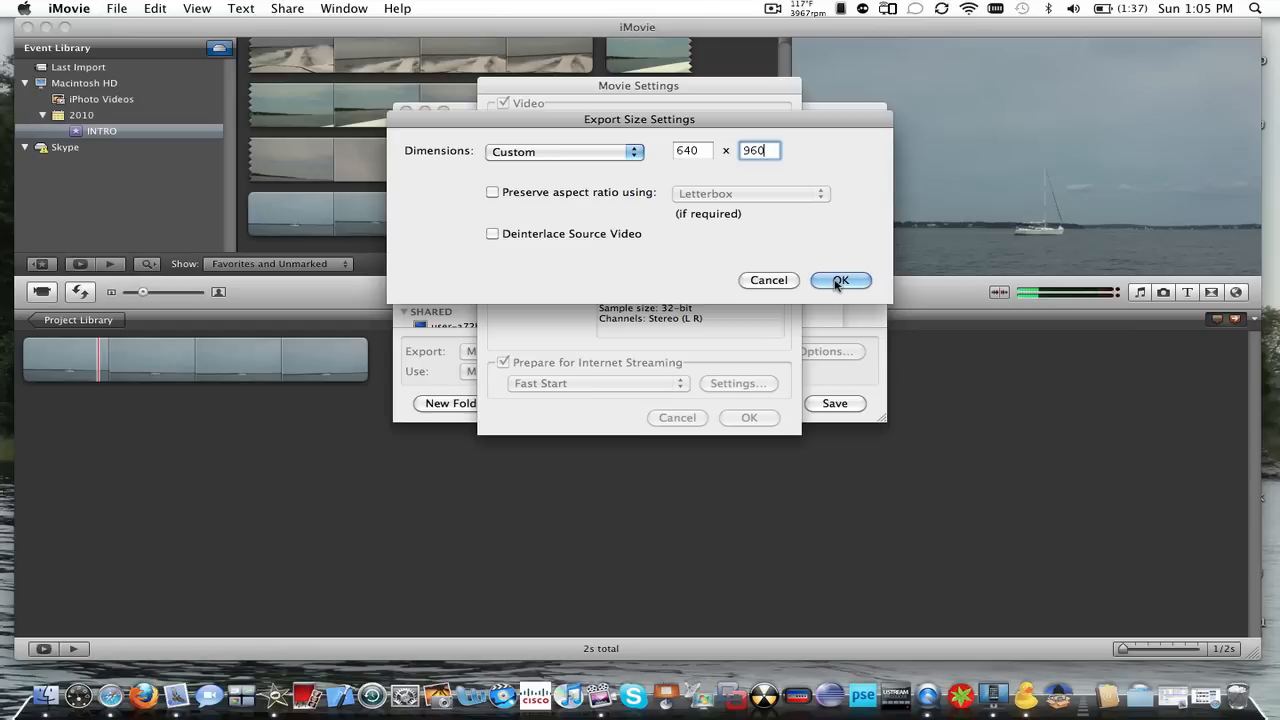
click(840, 280)
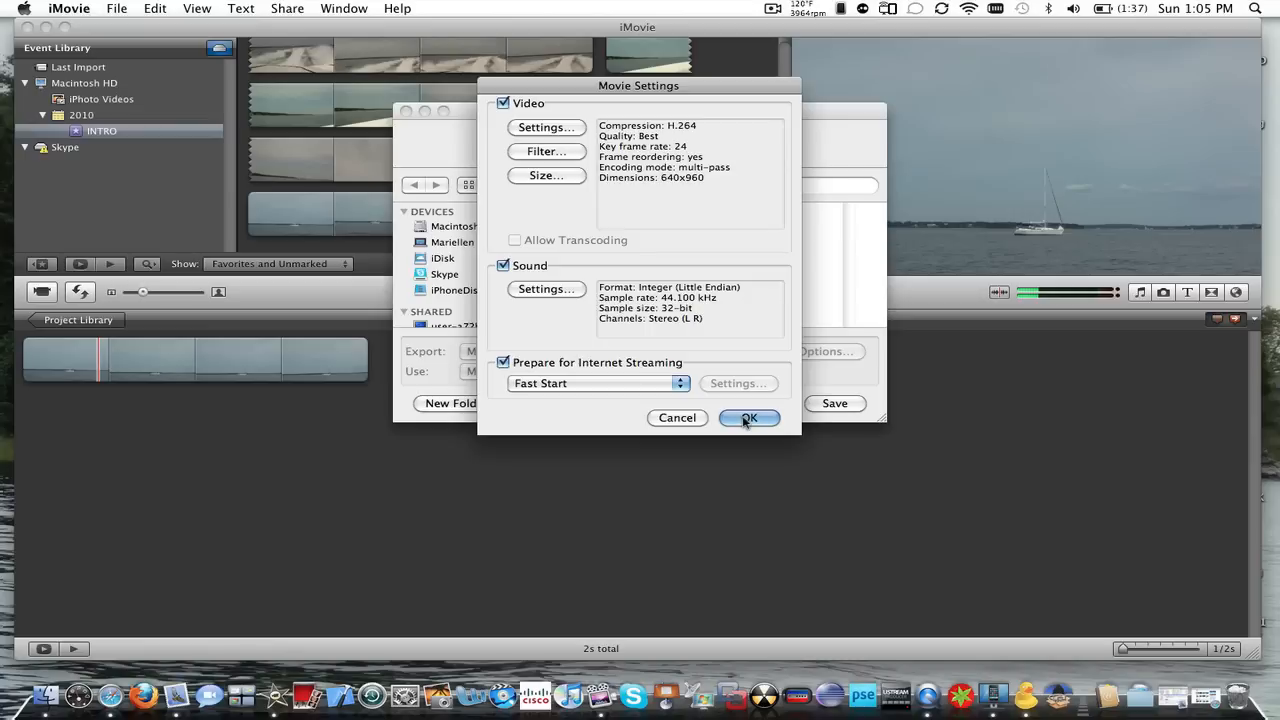
Accept the movie settings and save the export as test.mov on the Desktop
click(748, 418)
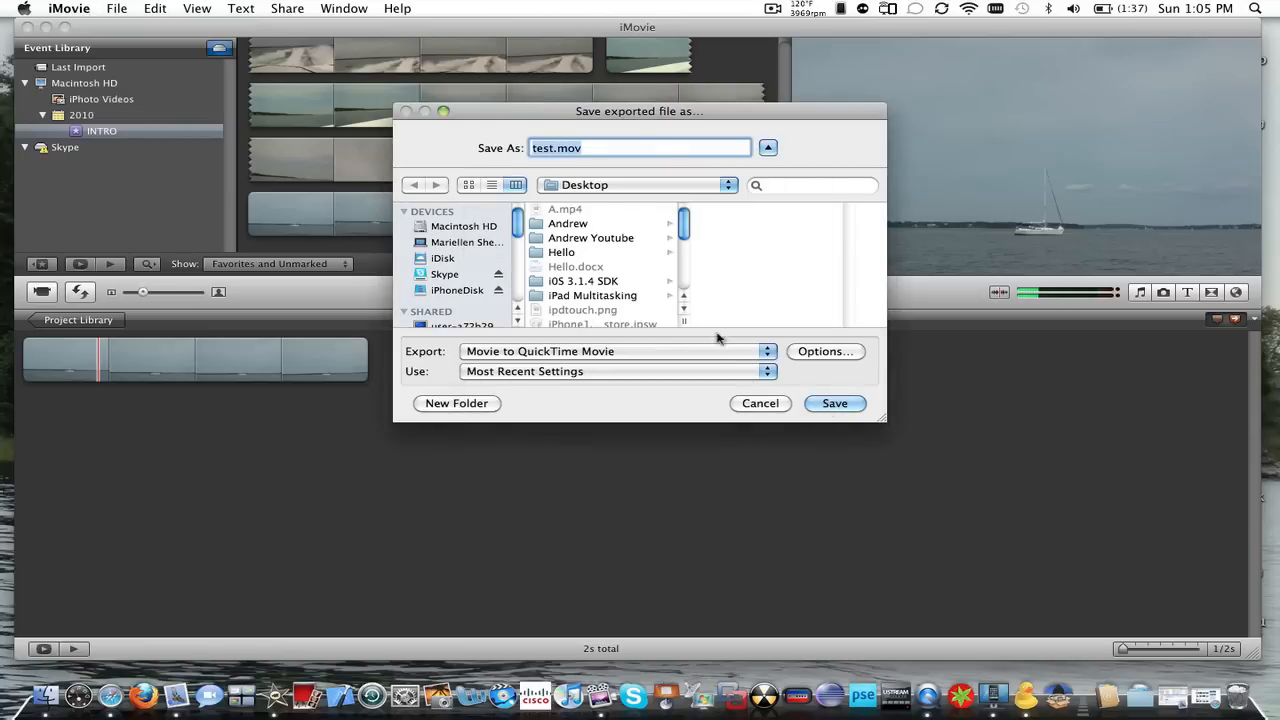
click(836, 404)
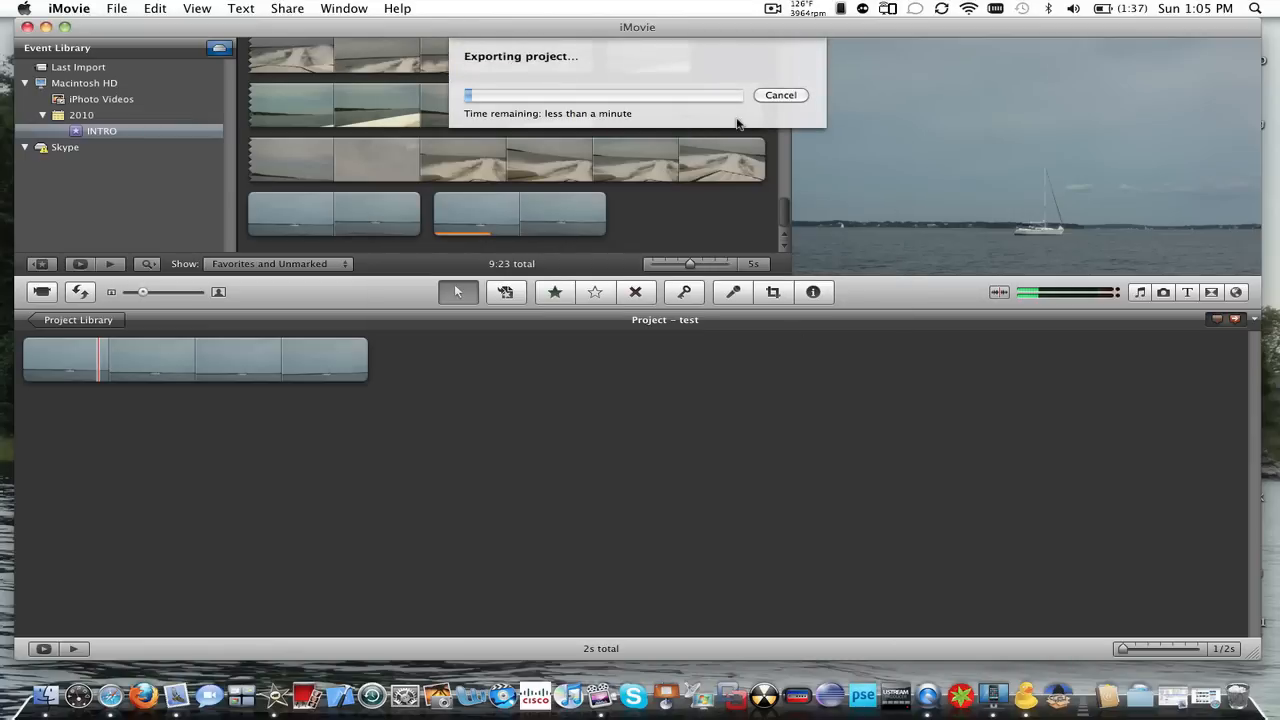
mouse_move(848, 370)
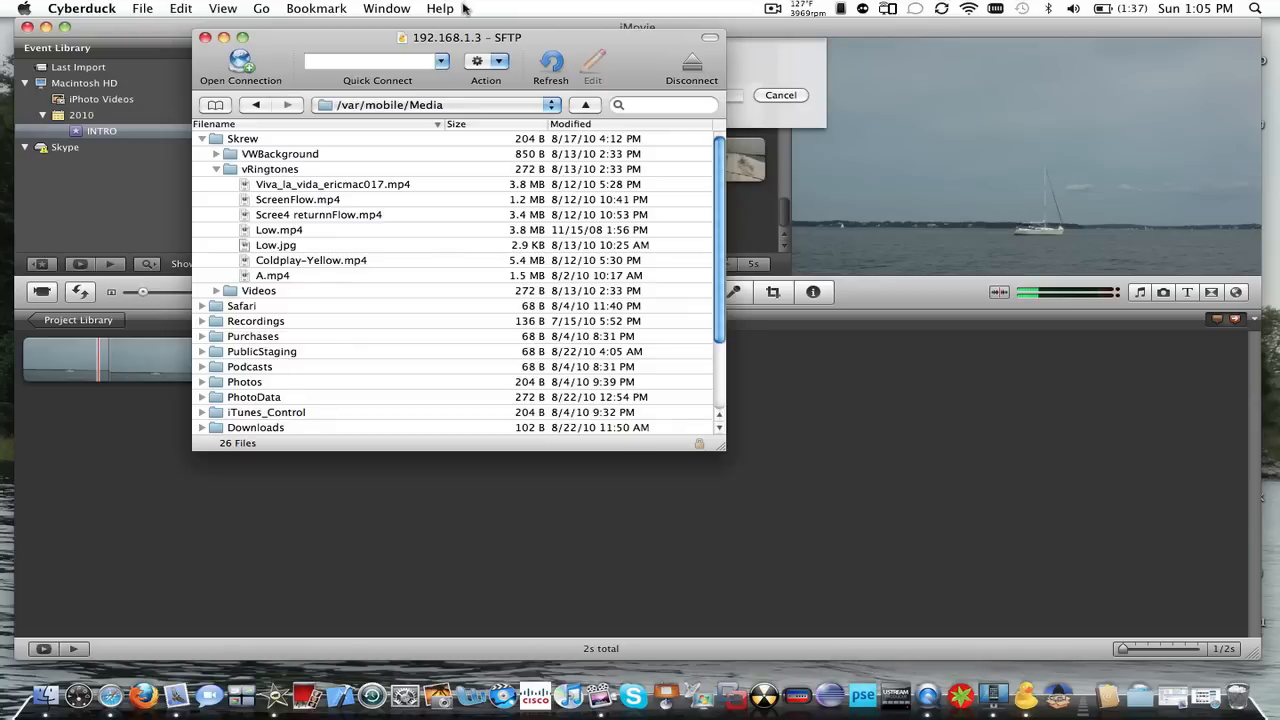
Jump back to the server's root folder on the phone
click(552, 104)
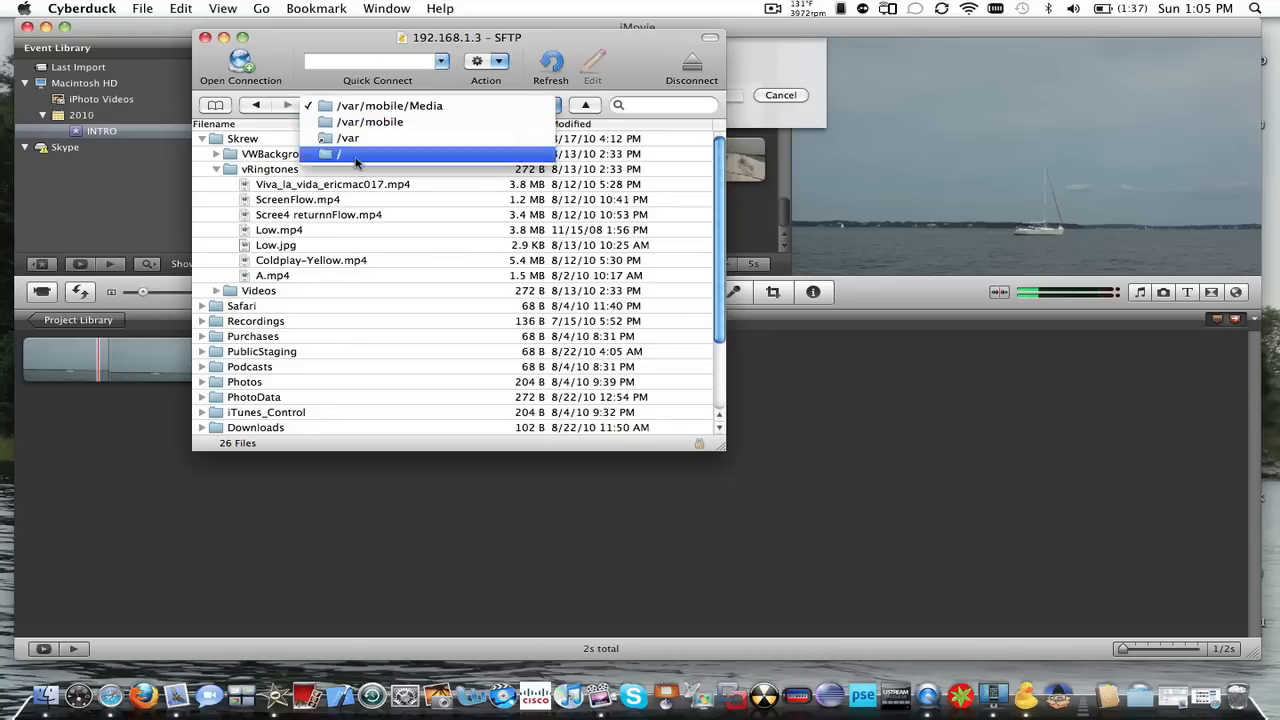
click(340, 152)
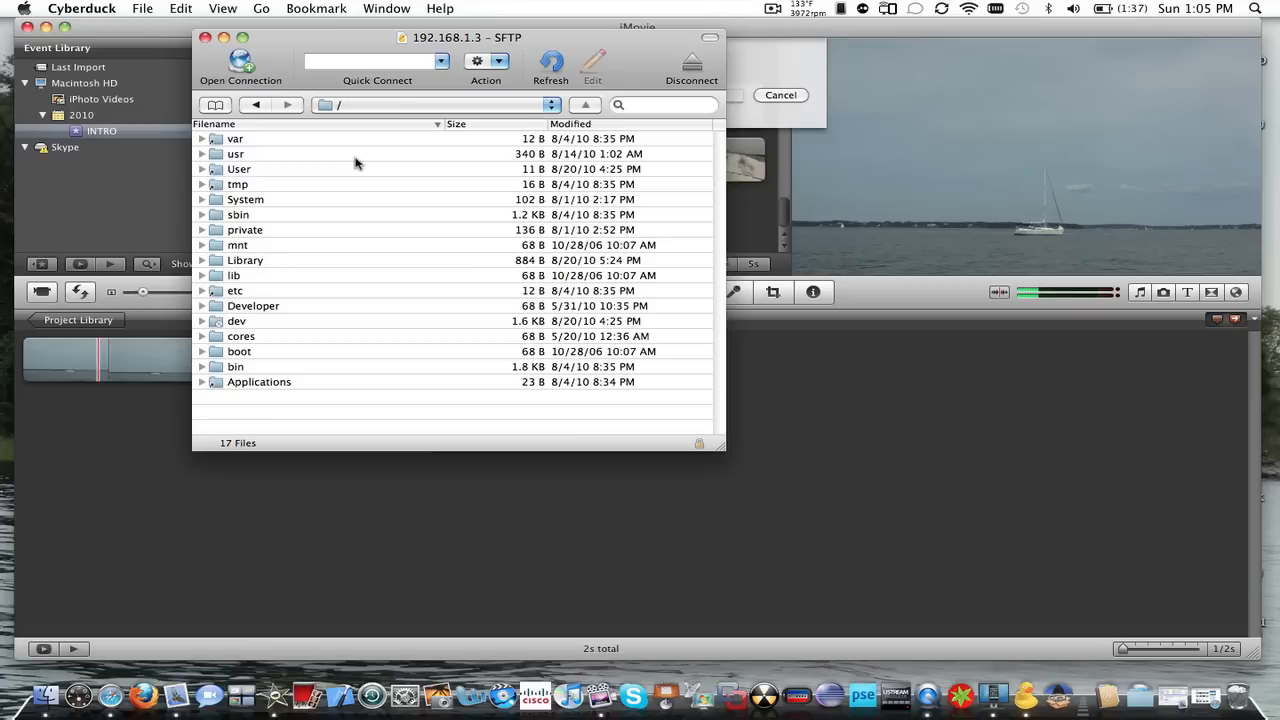
mouse_move(356, 160)
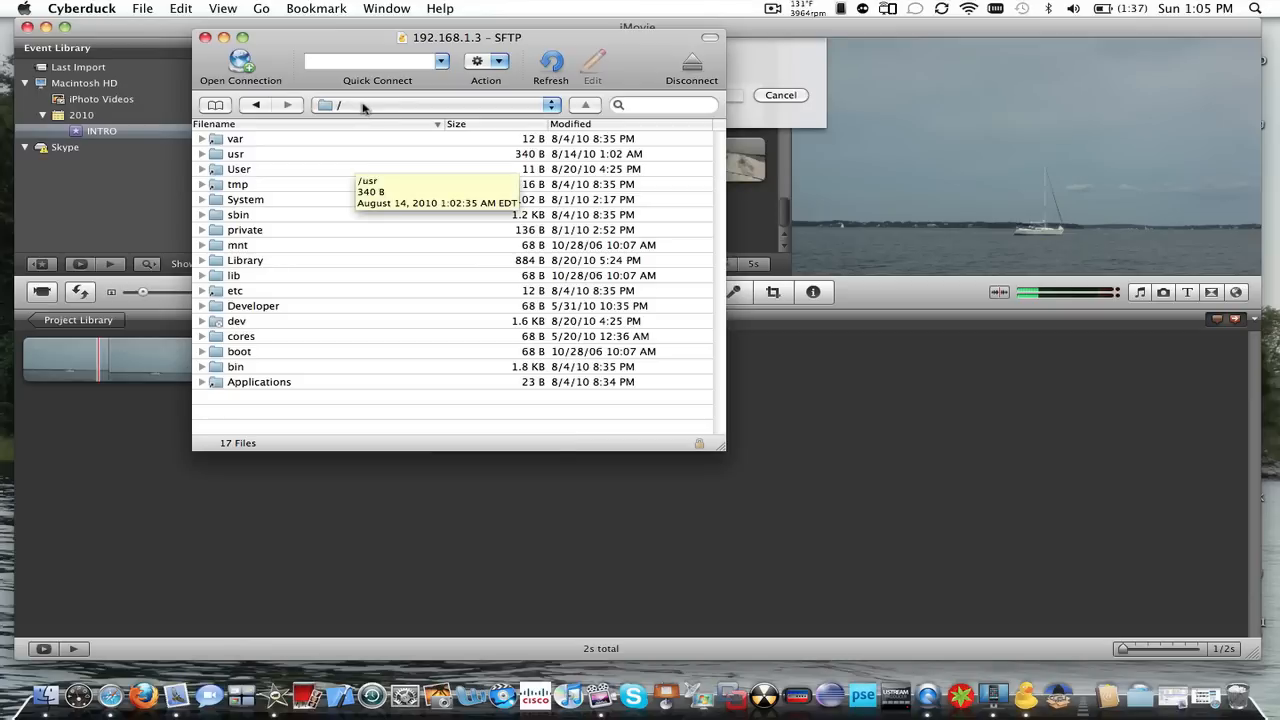
mouse_move(368, 110)
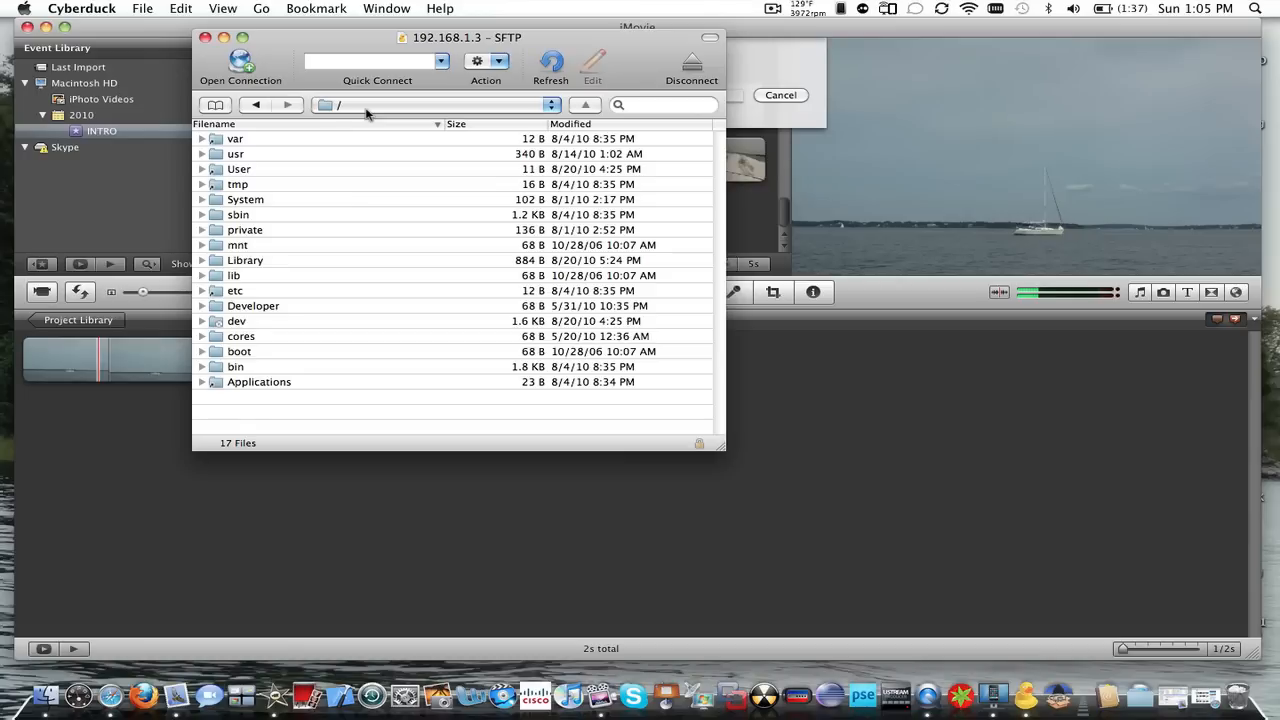
mouse_move(372, 114)
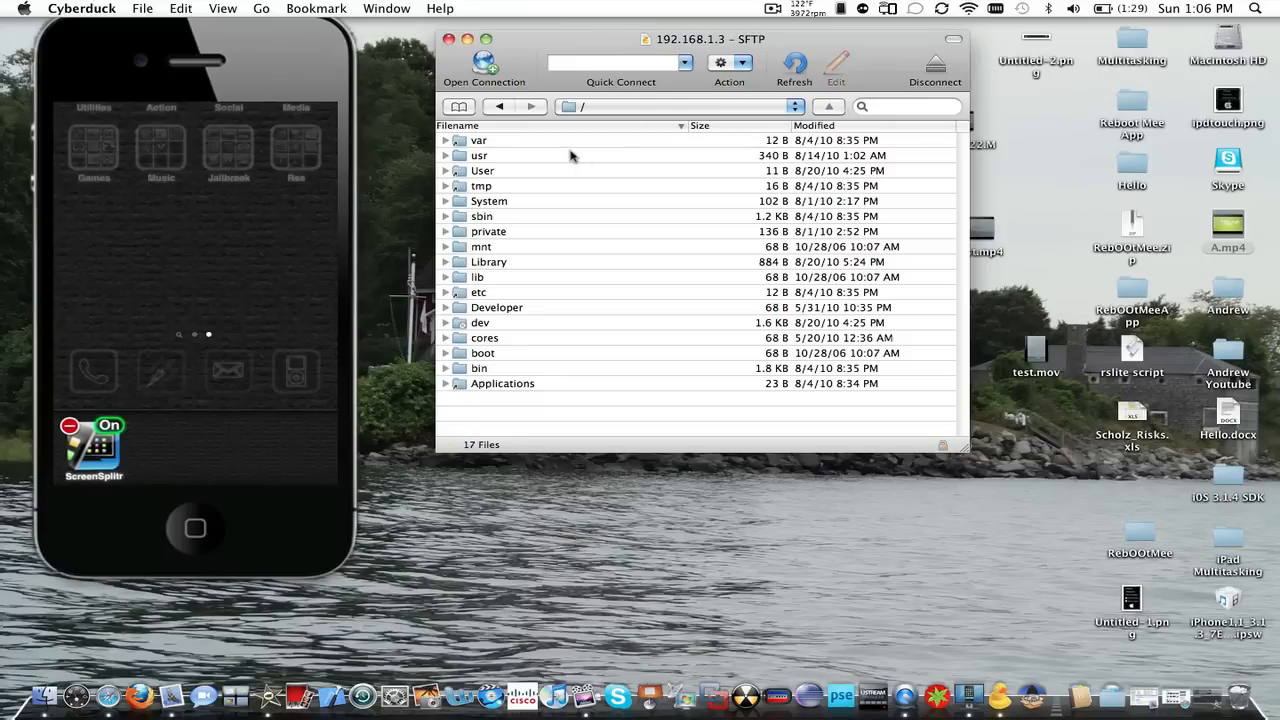
mouse_move(478, 140)
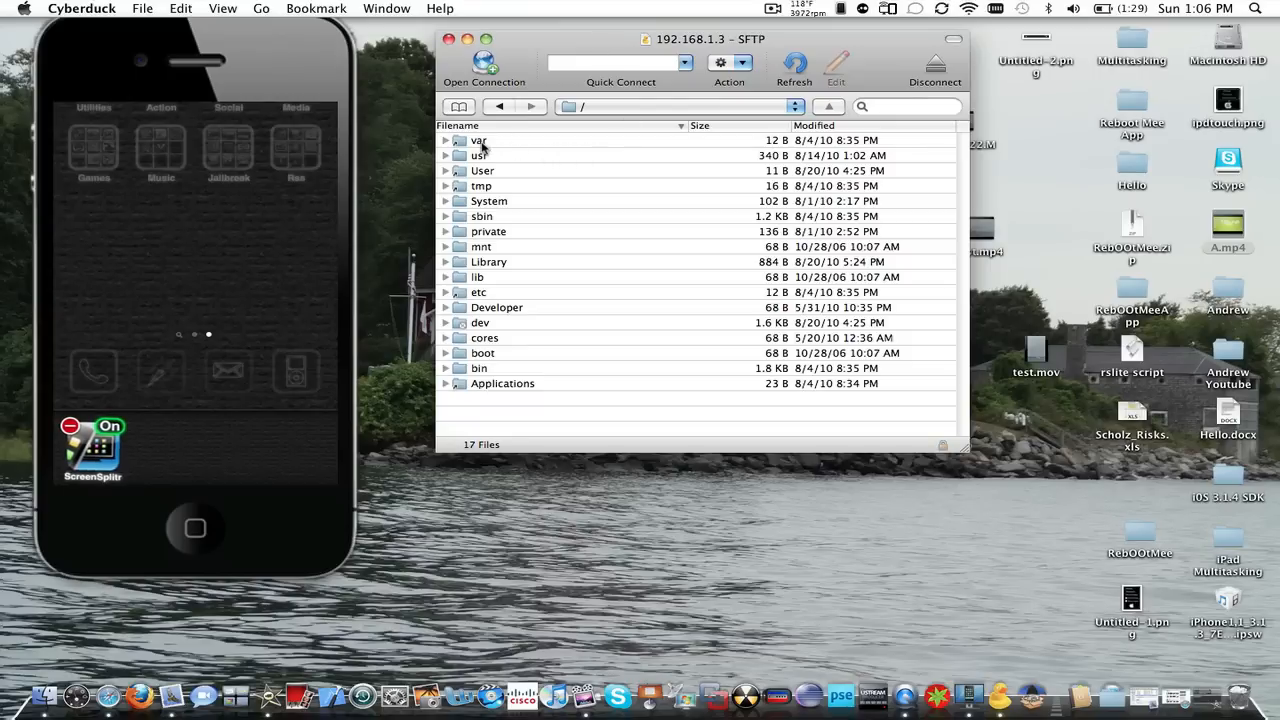
mouse_move(484, 150)
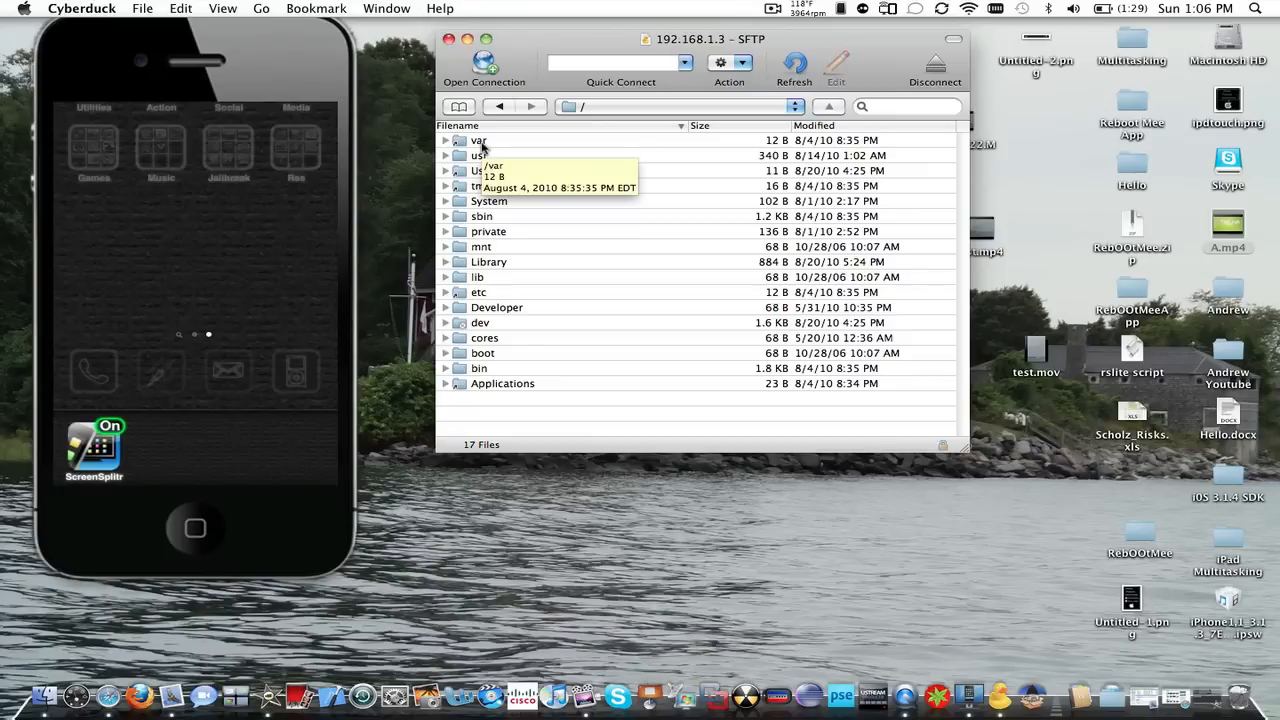
Browse into /var/mobile/Media and expand the Skrew folder
double_click(476, 140)
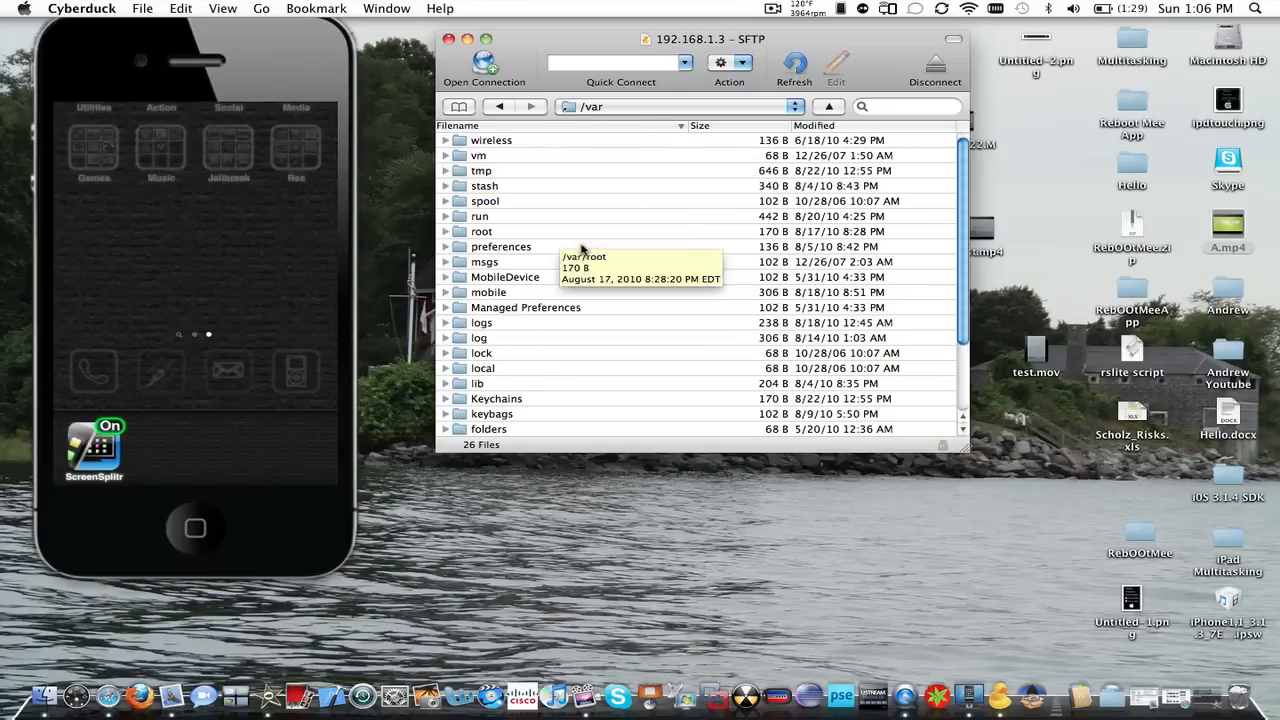
double_click(492, 292)
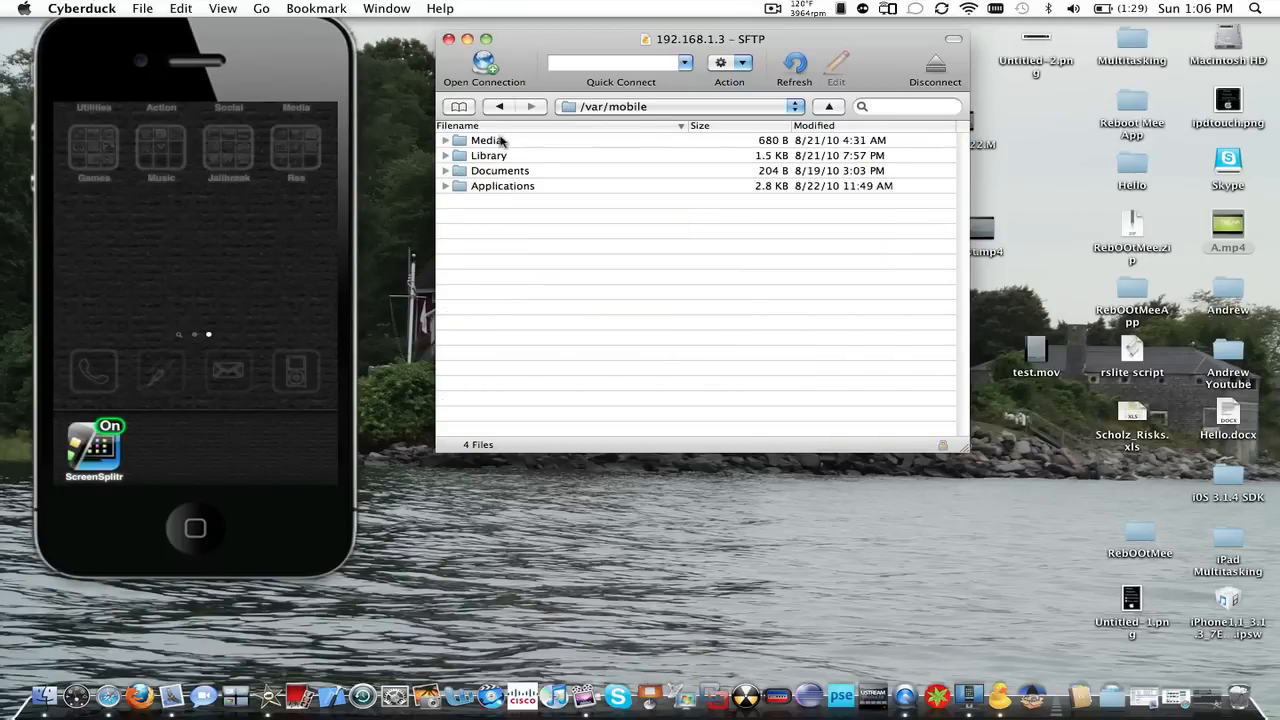
double_click(484, 140)
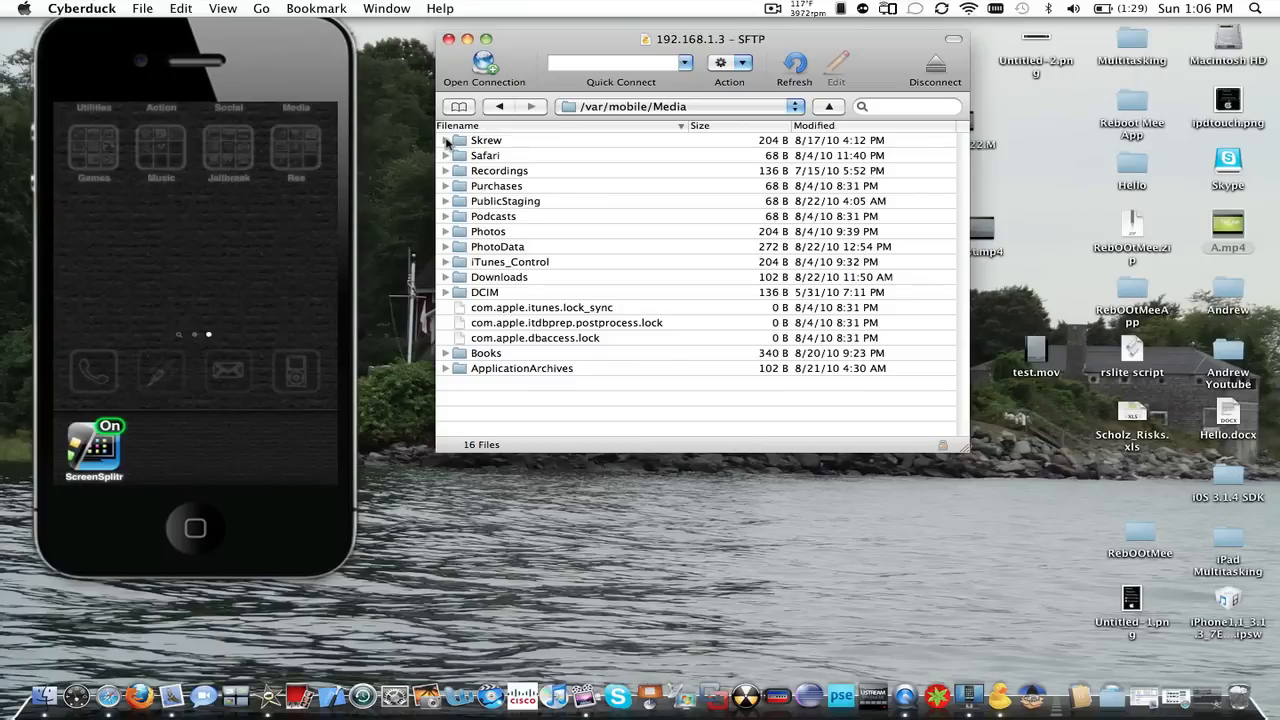
click(446, 140)
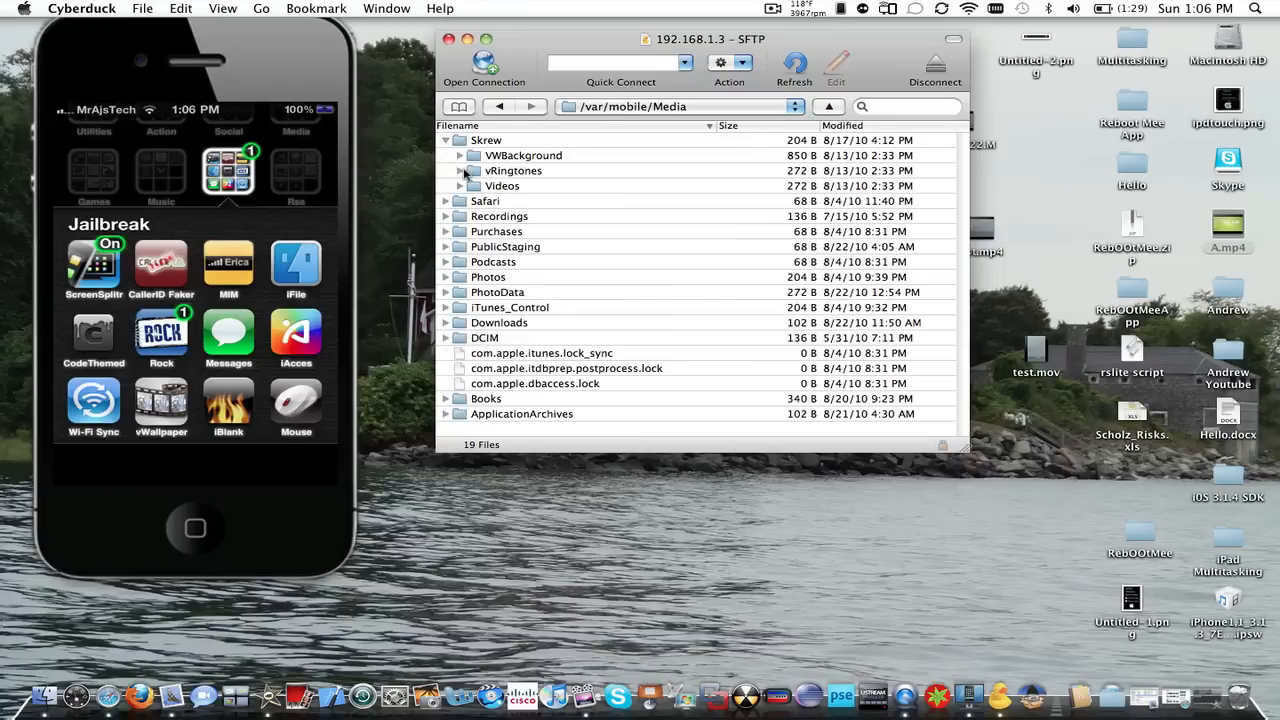
Expand vRingtones, preview test.mov in QuickTime Player, then bring up its file actions
click(460, 170)
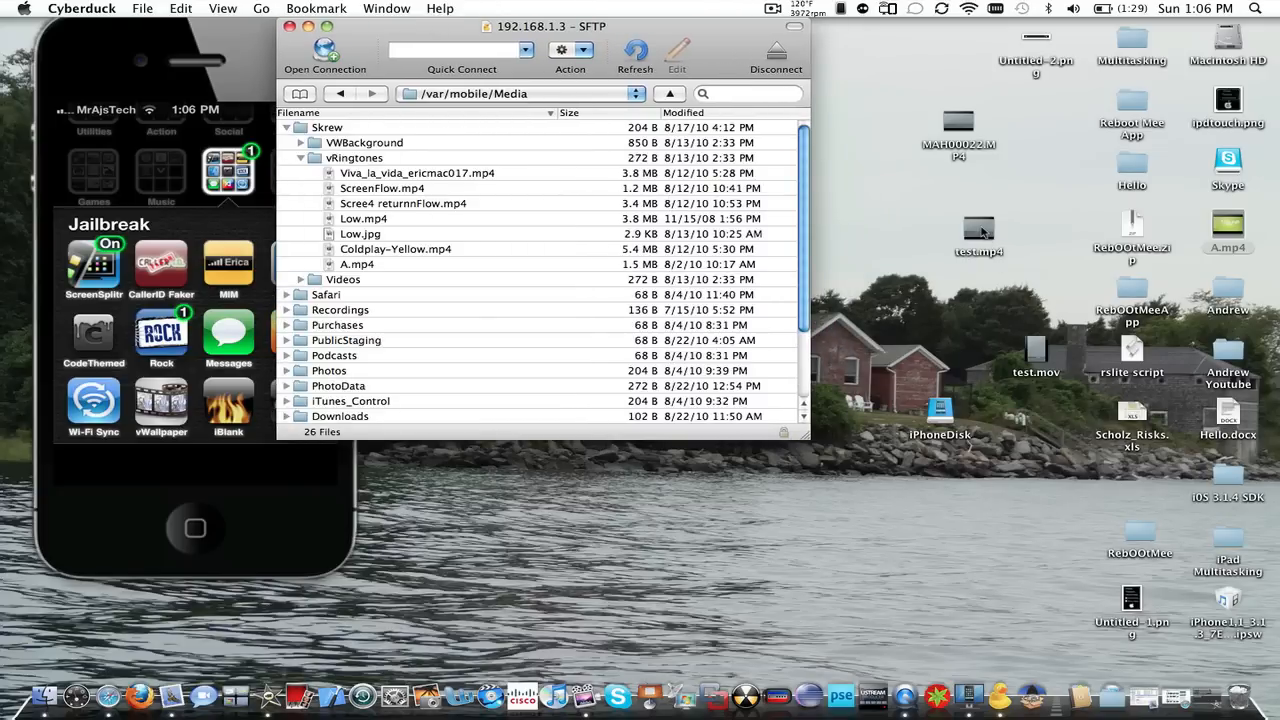
mouse_move(1108, 112)
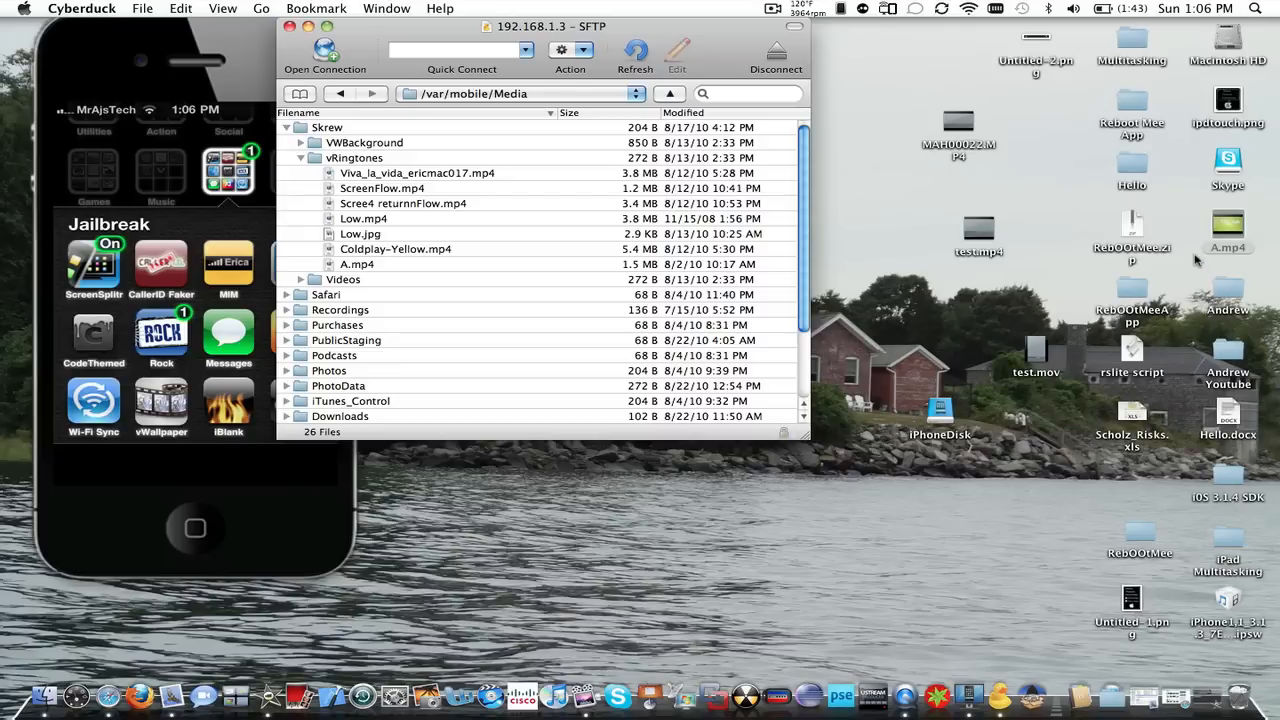
mouse_move(1170, 228)
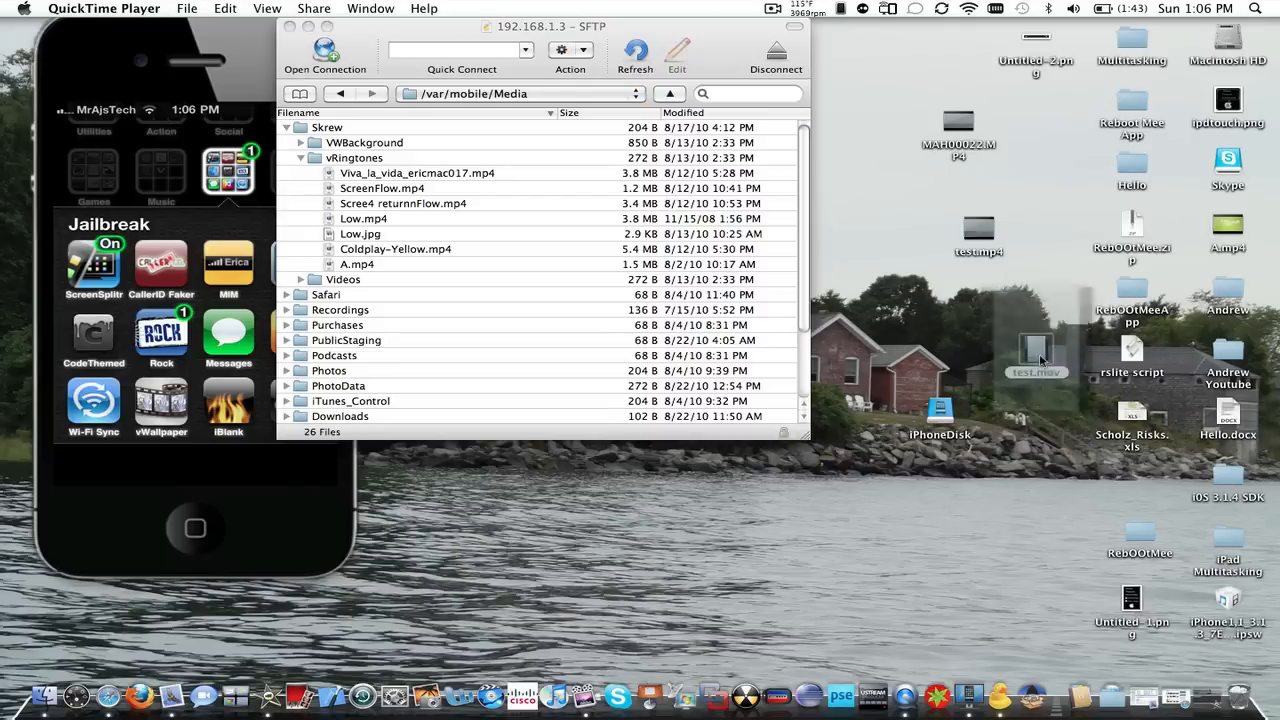
double_click(1034, 348)
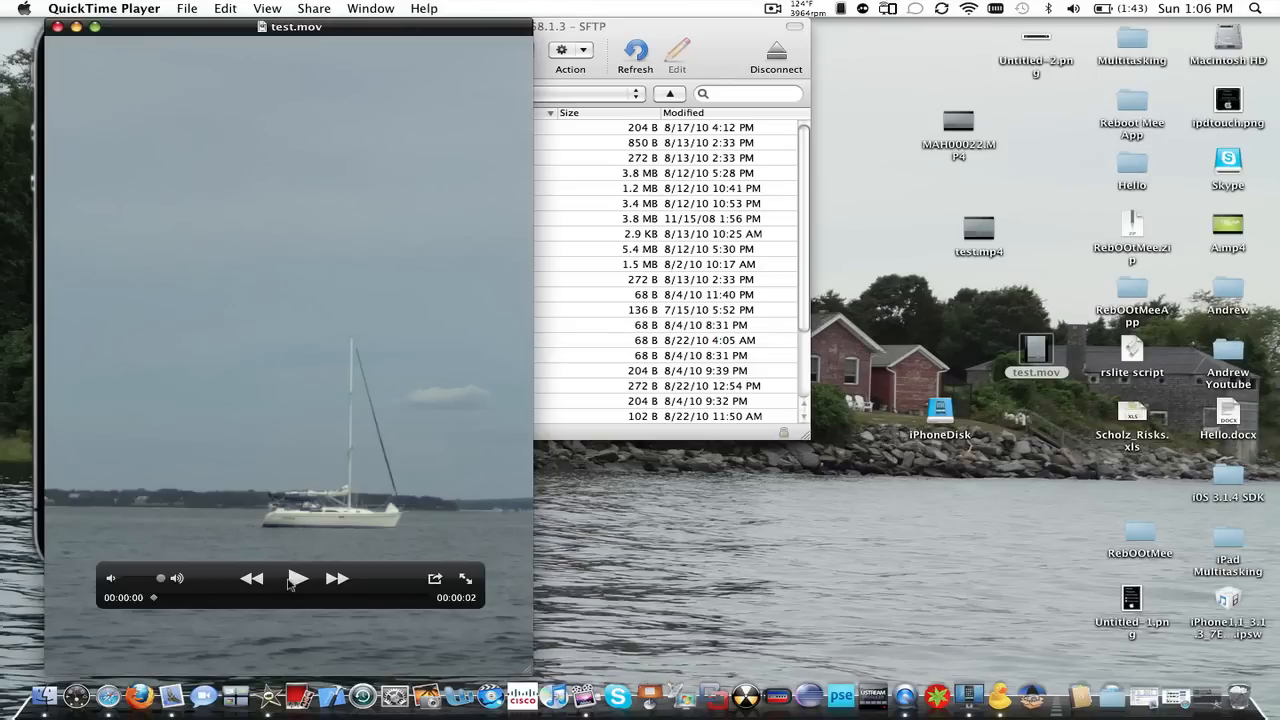
click(296, 580)
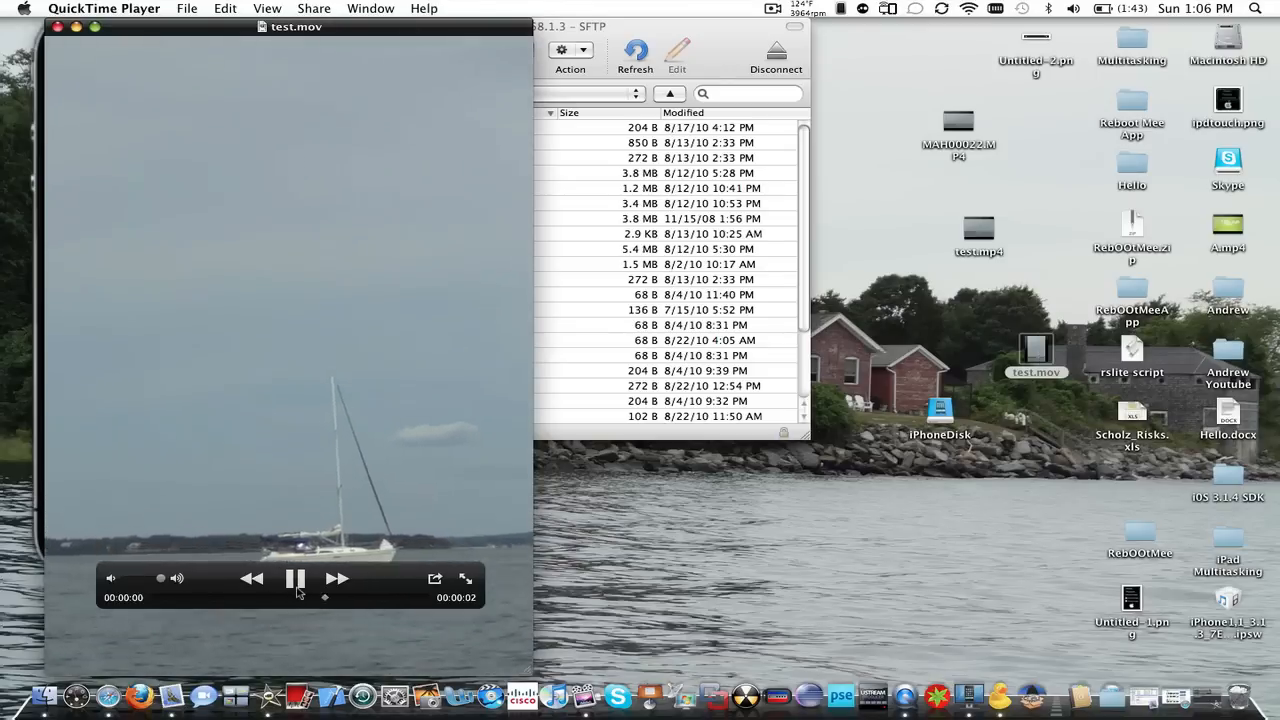
click(296, 580)
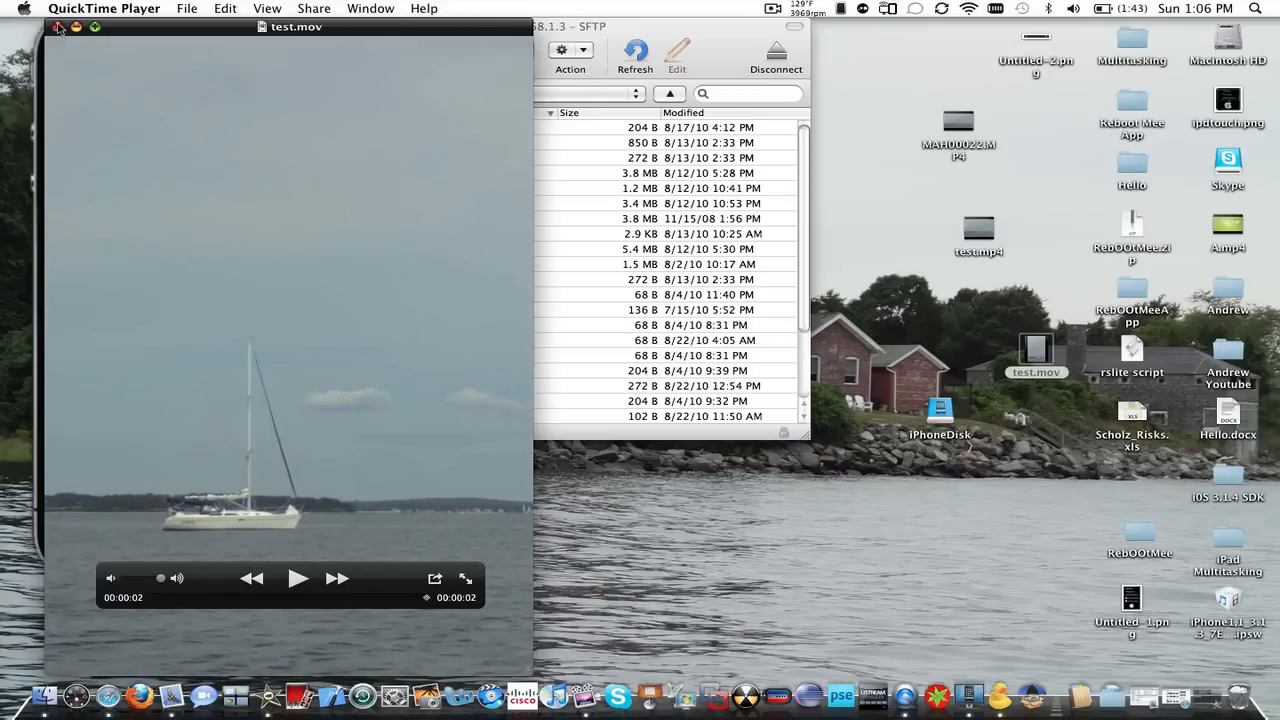
right_click(1036, 348)
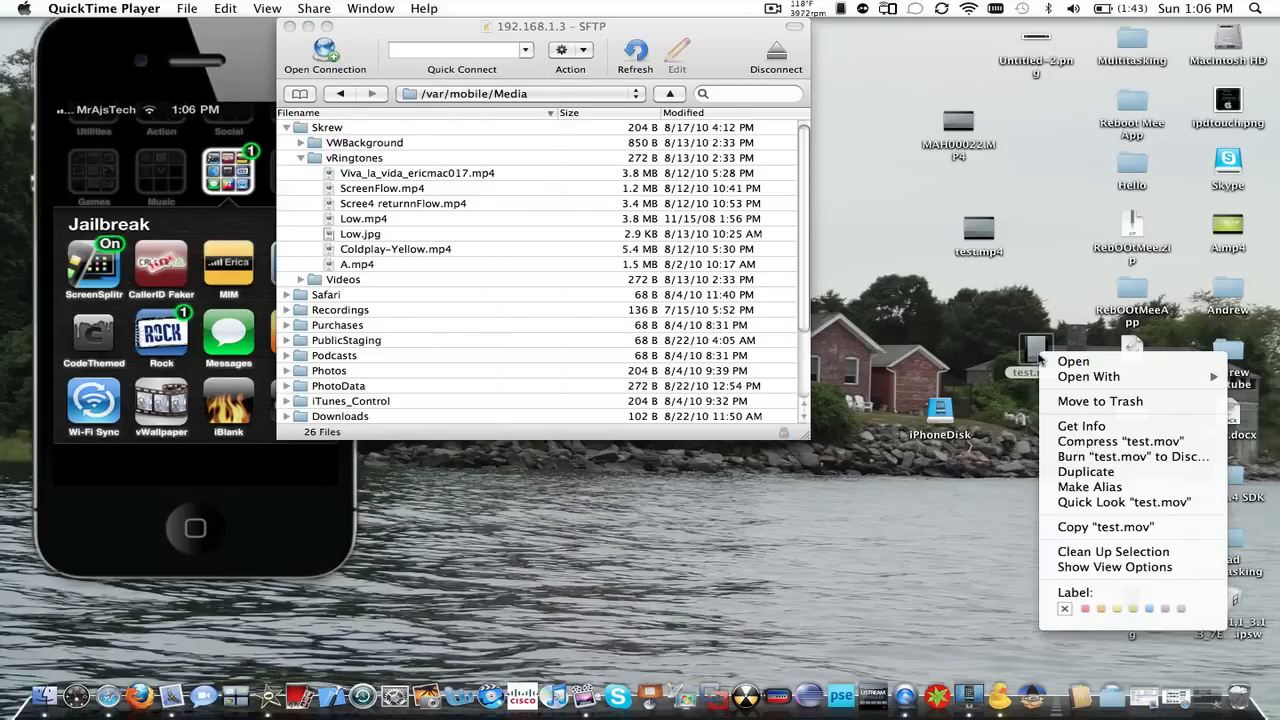
Rename test.mov via Get Info to tesnjnkt.mp4 after test.mp4 is rejected as taken
click(1080, 424)
text(test.mp4)
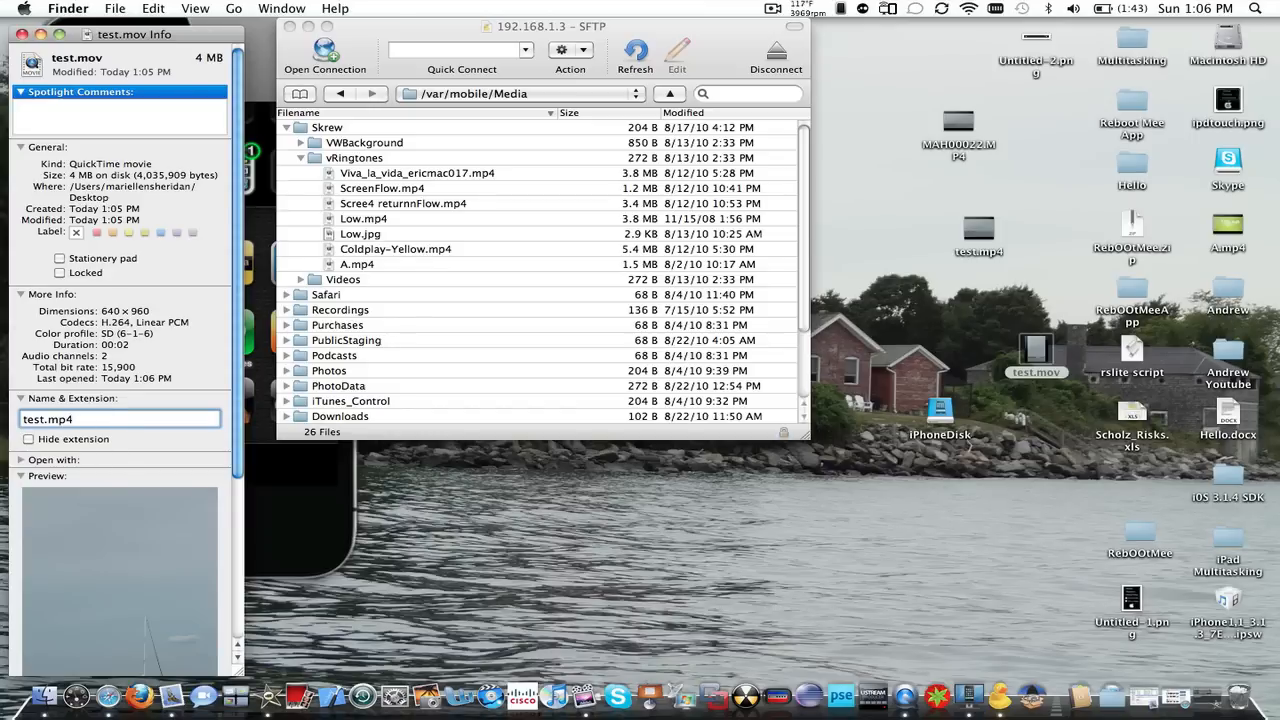
key(Return)
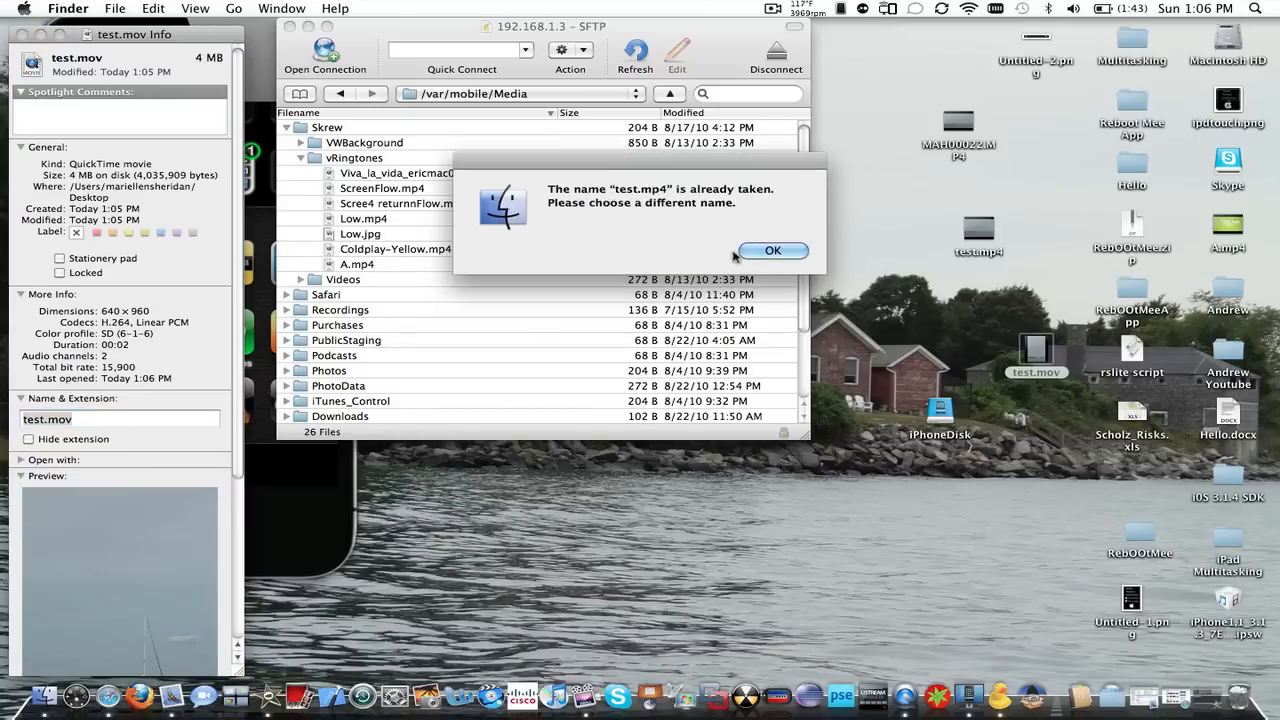
click(772, 250)
text(njnk)
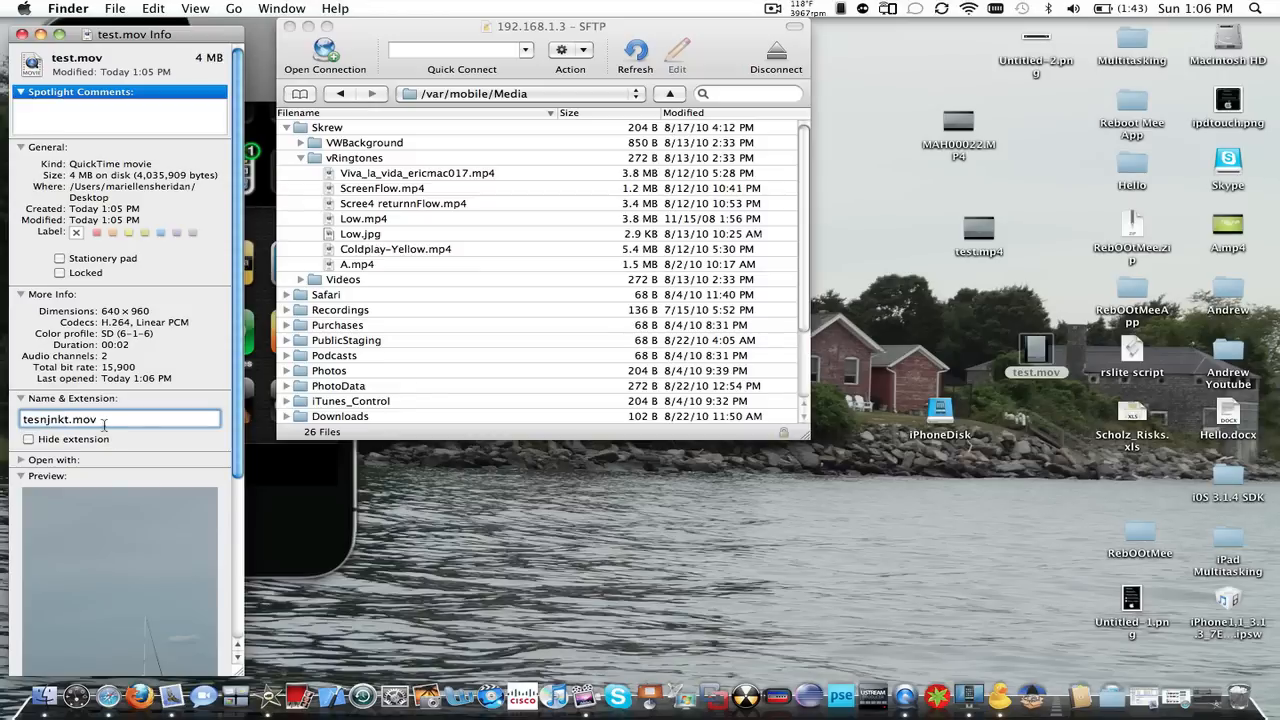
key(BackSpace)
text(p4)
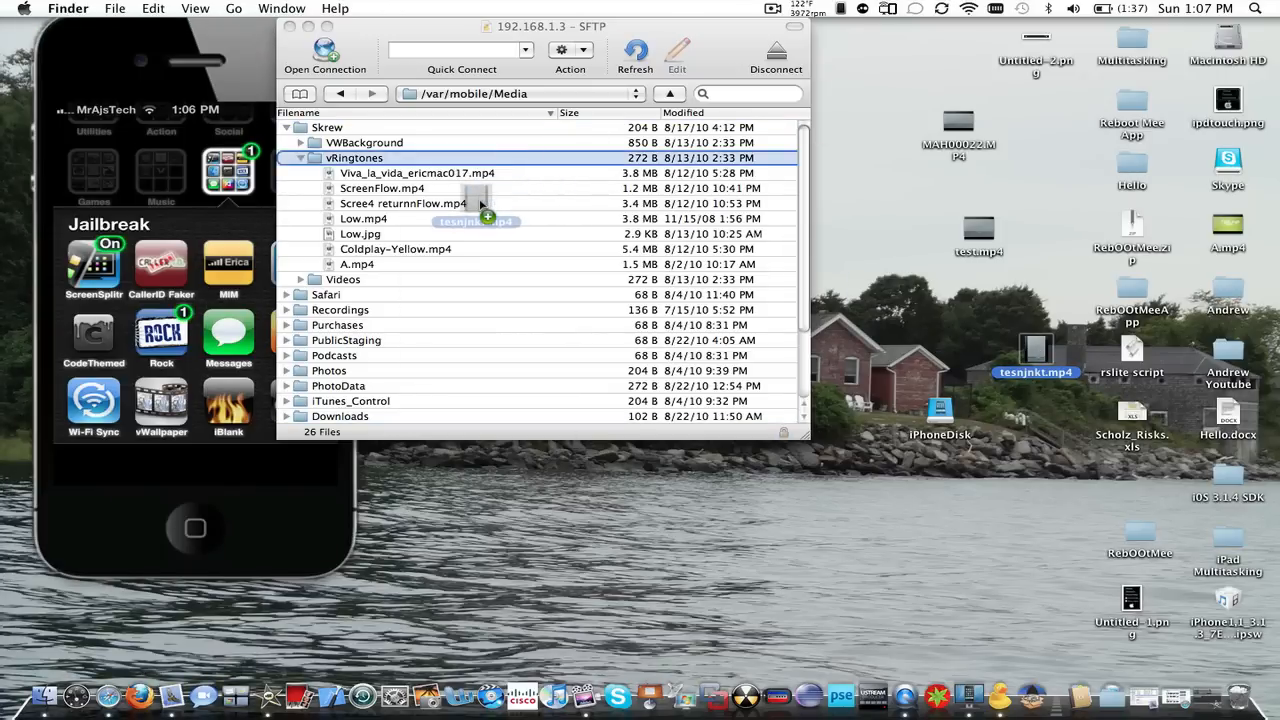
Drag tesnjnkt.mp4 onto the vRingtones folder to upload it to the phone
drag(480, 218, 476, 248)
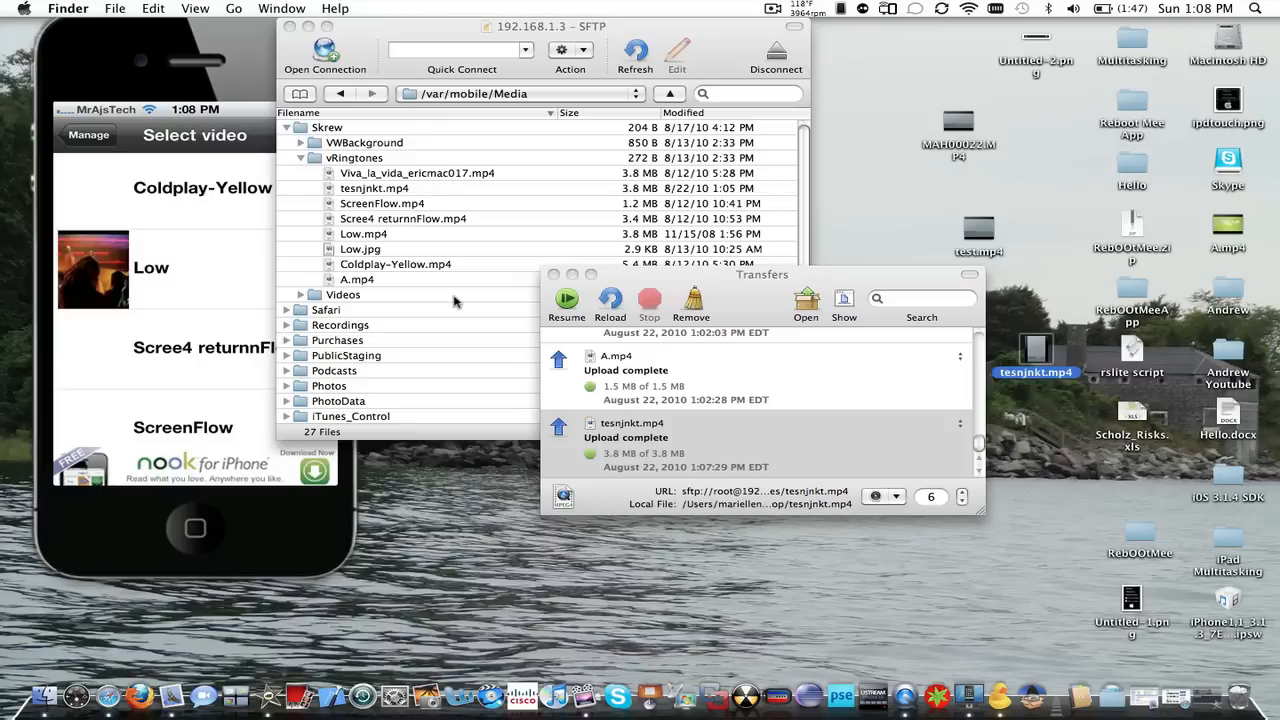
mouse_move(582, 318)
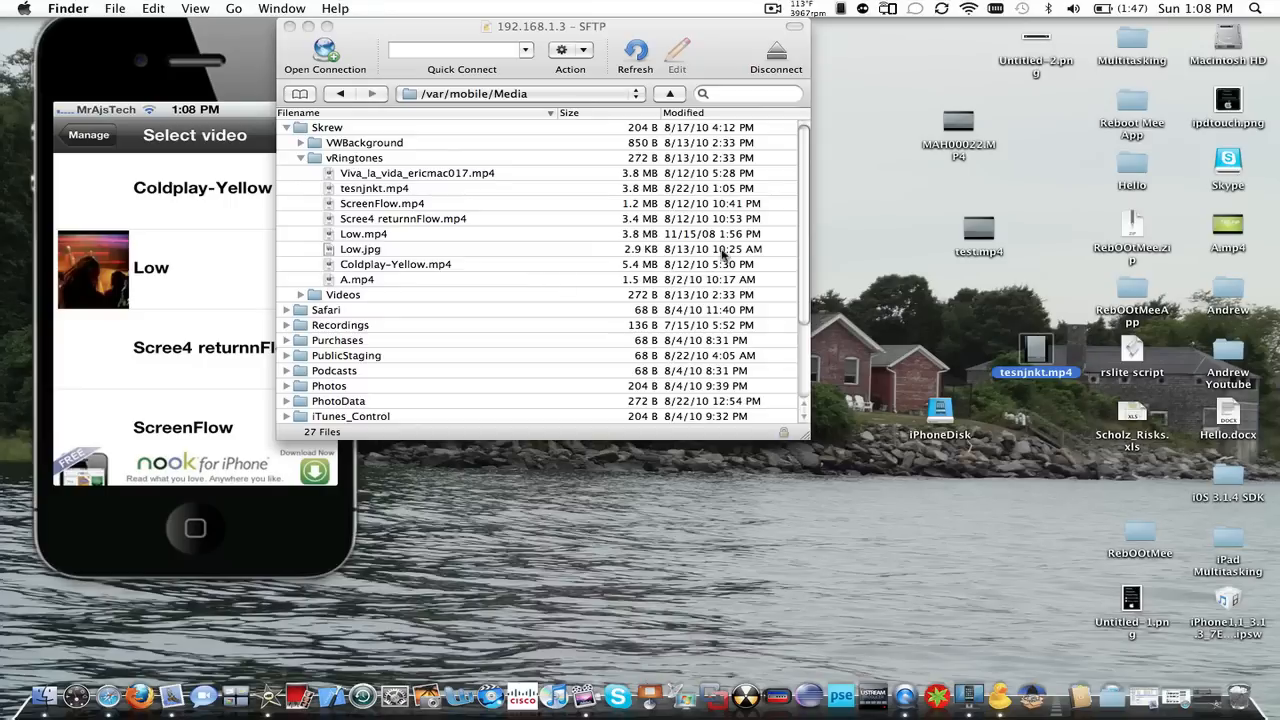
mouse_move(764, 216)
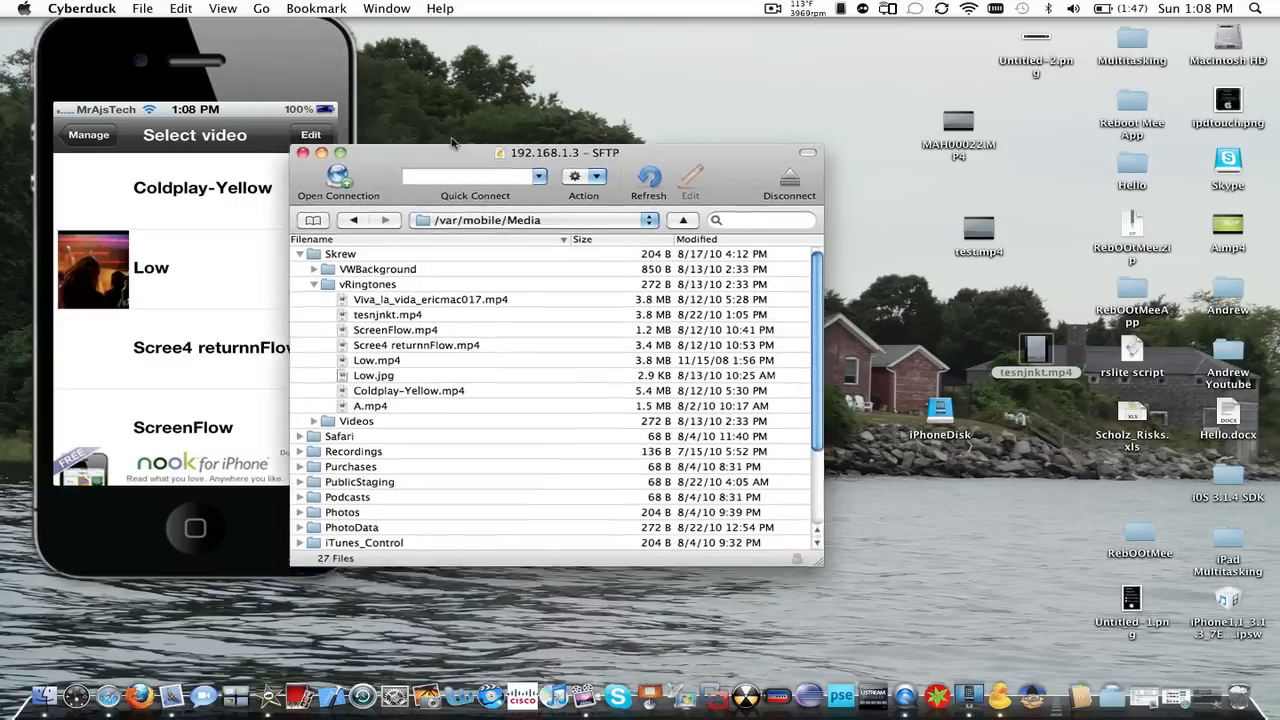
Move the browser window aside, leaving vRingtones listing tesnjnkt.mp4 at 3.8 MB
drag(550, 152, 620, 84)
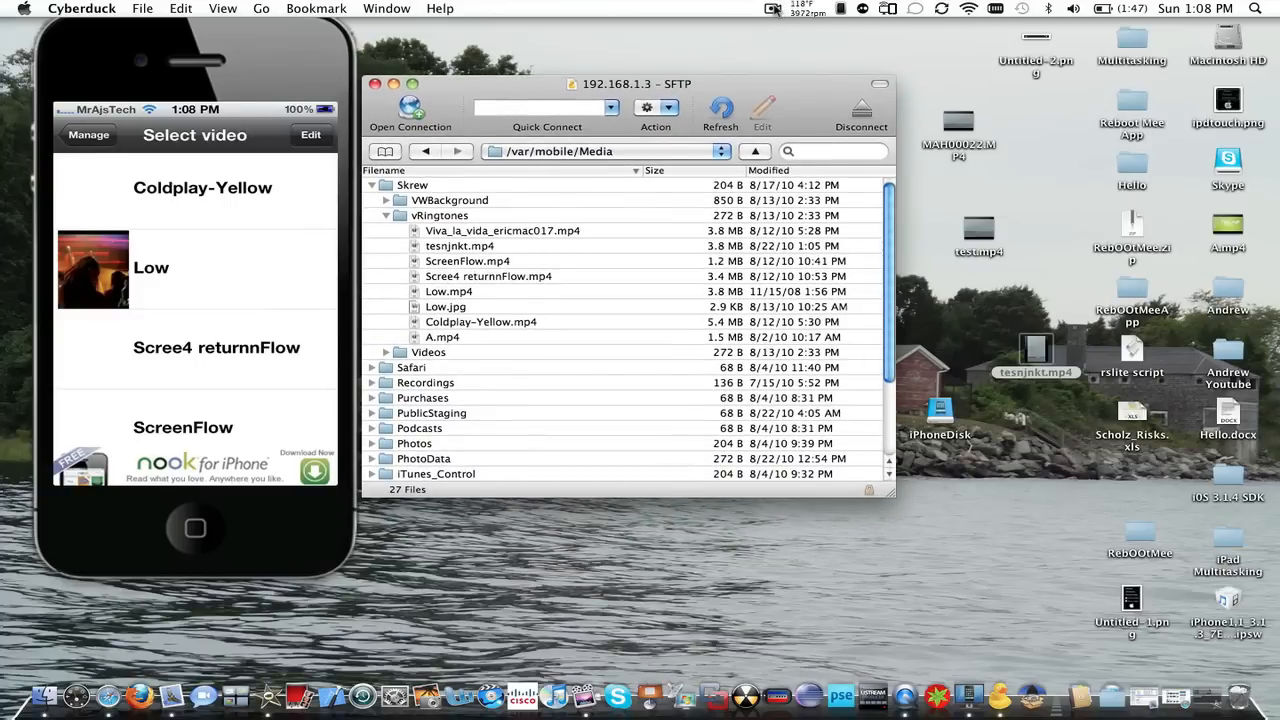
click(772, 8)
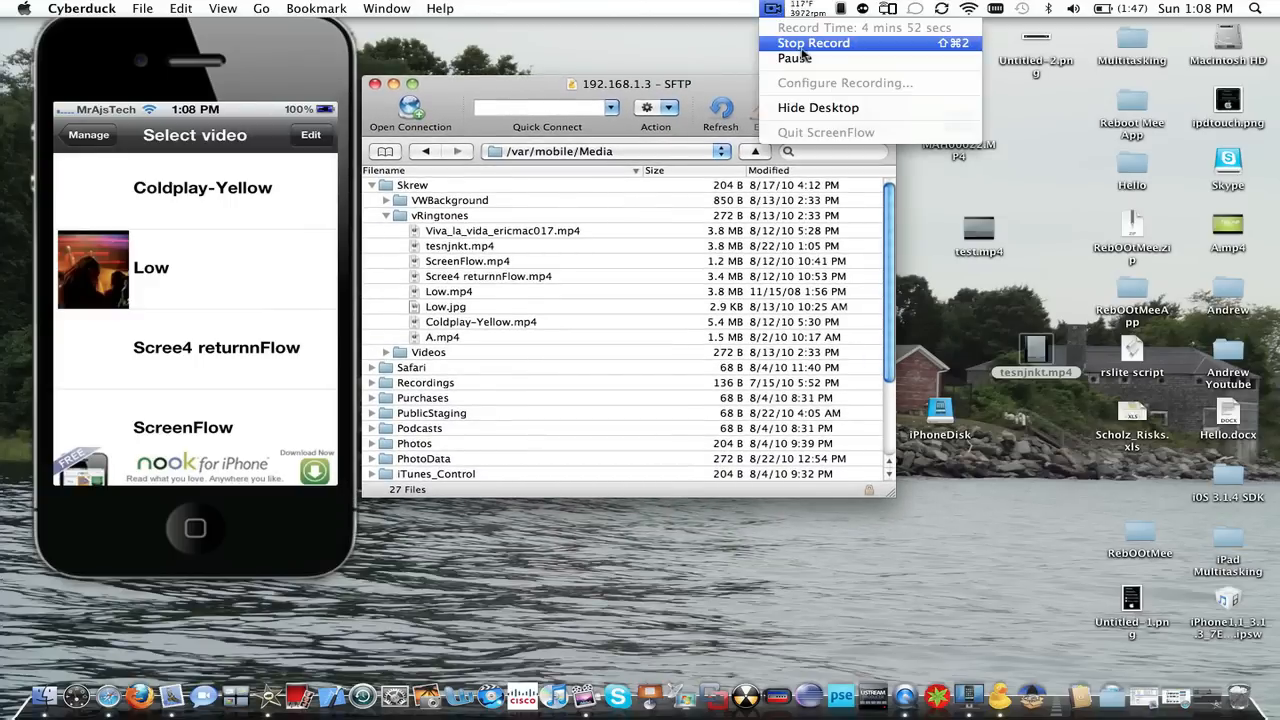